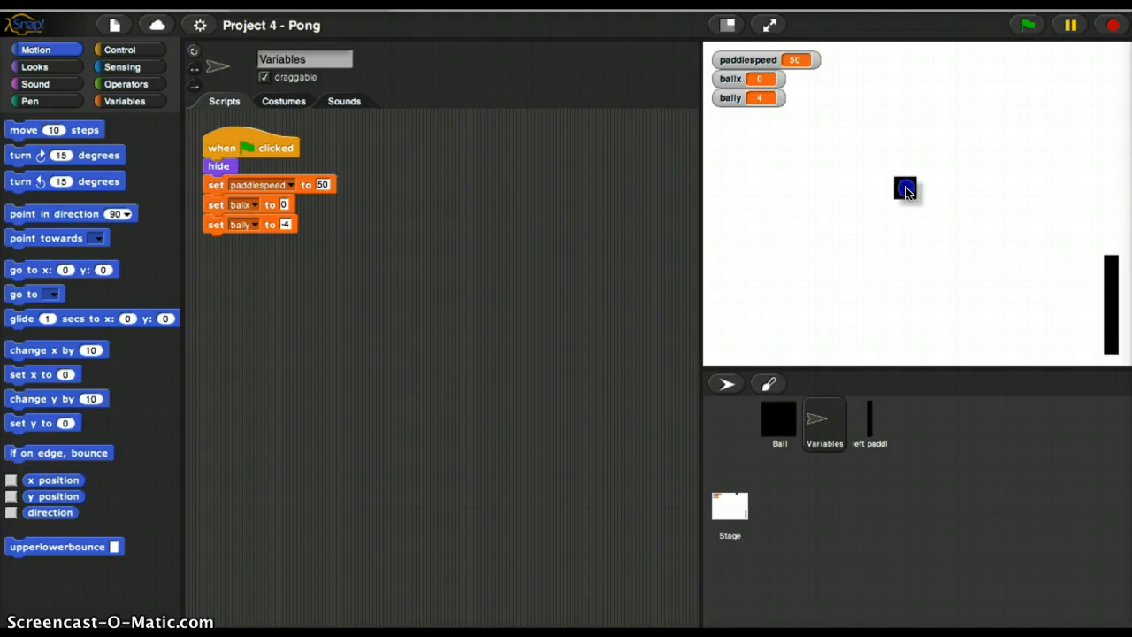
- Make the global variables scorehuman and scorecomputer from the Variables palette
left_click_drag(905, 188, 789, 209)
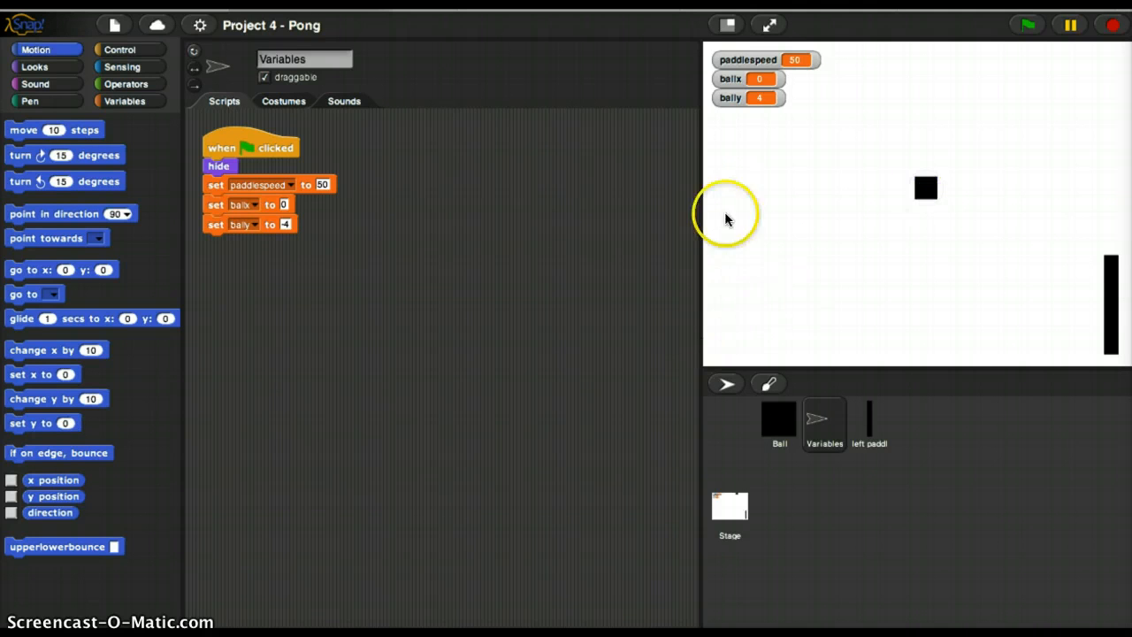
mouse_move(750, 294)
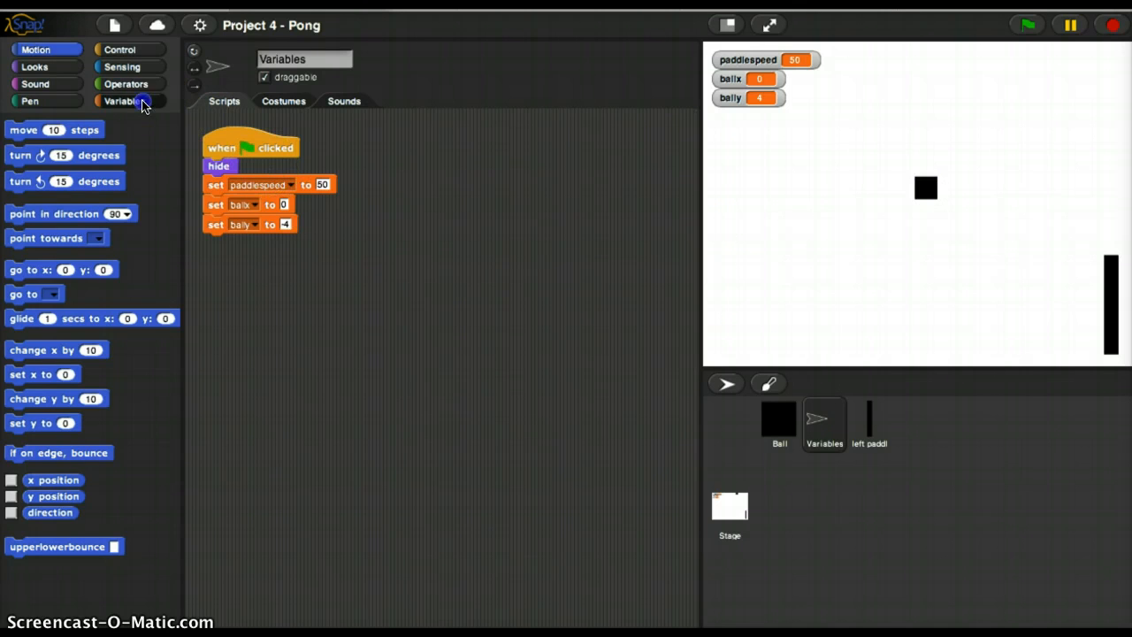
left_click(44, 131)
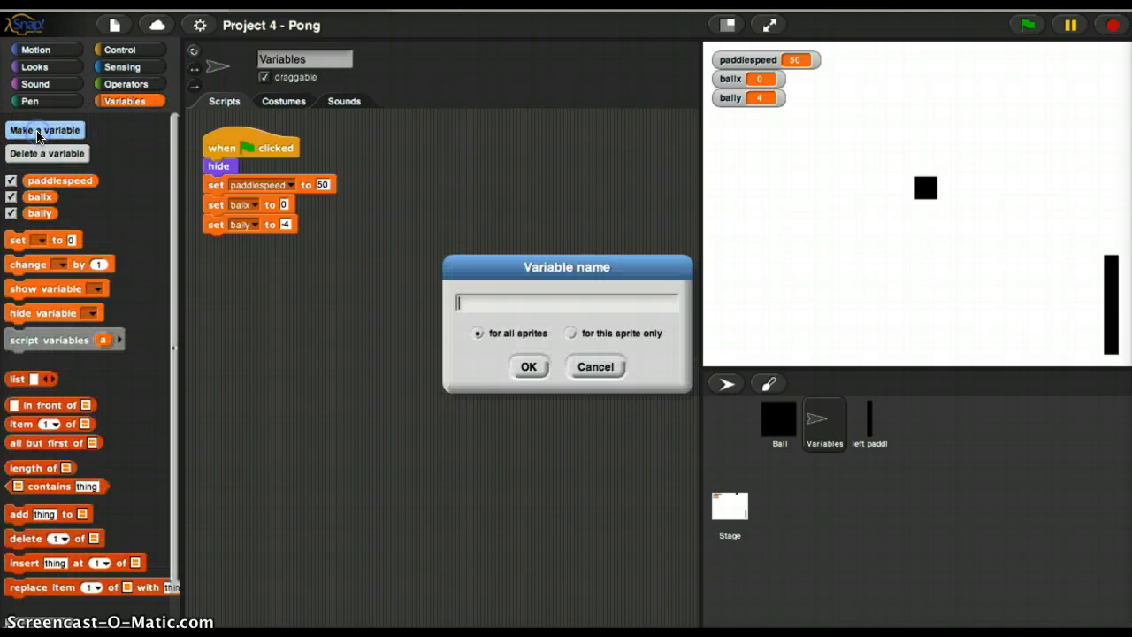
type("scorehum")
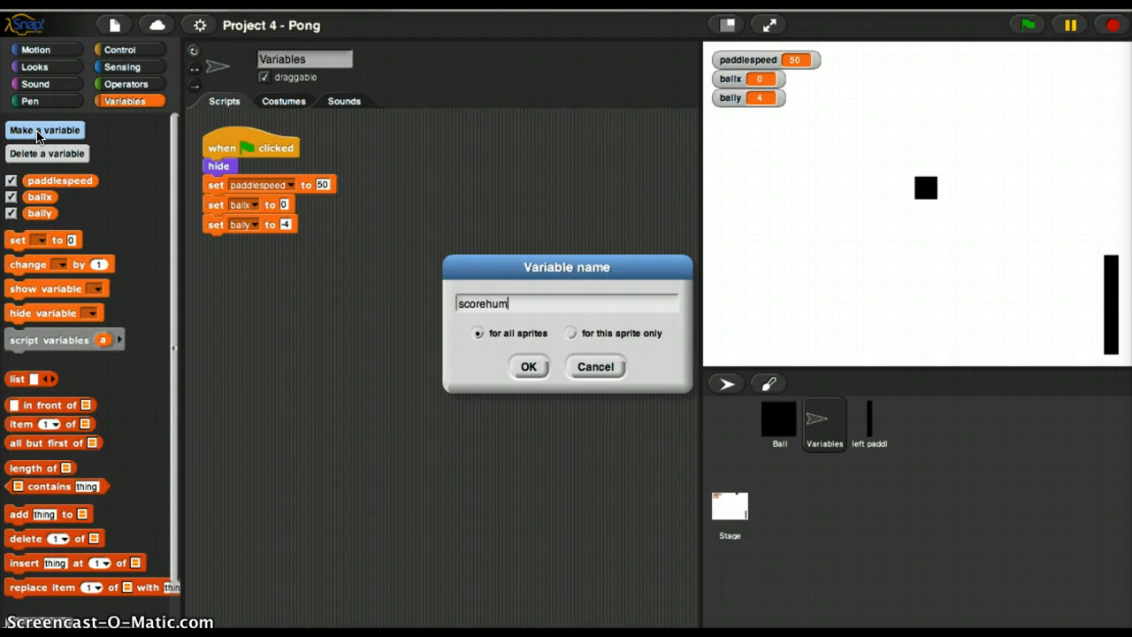
type("an")
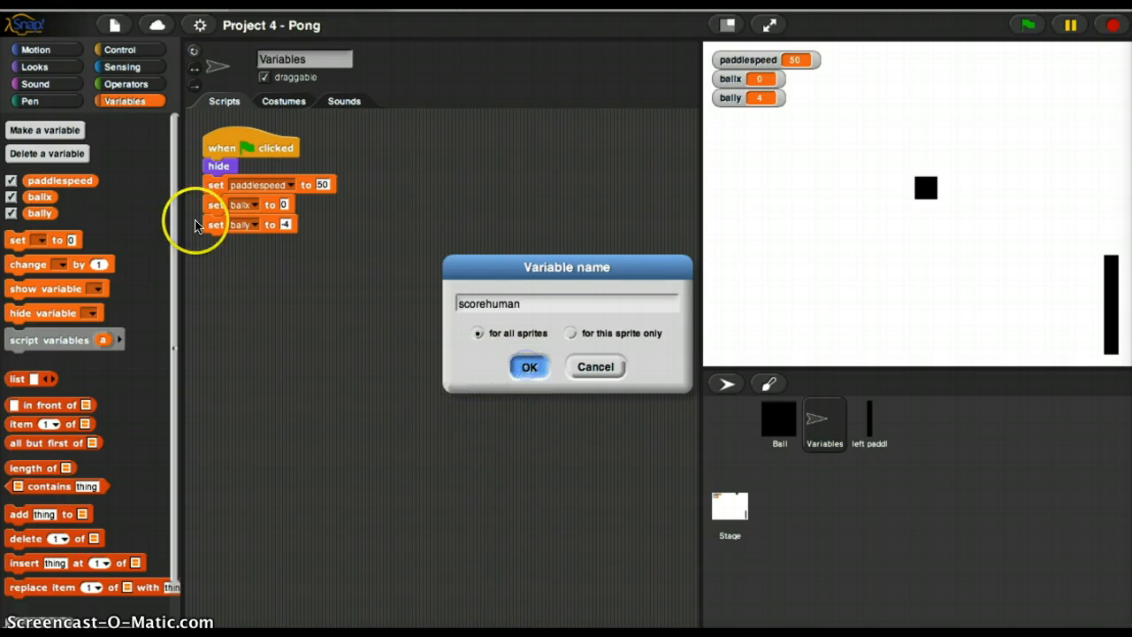
left_click(529, 366)
type("scorecomputer")
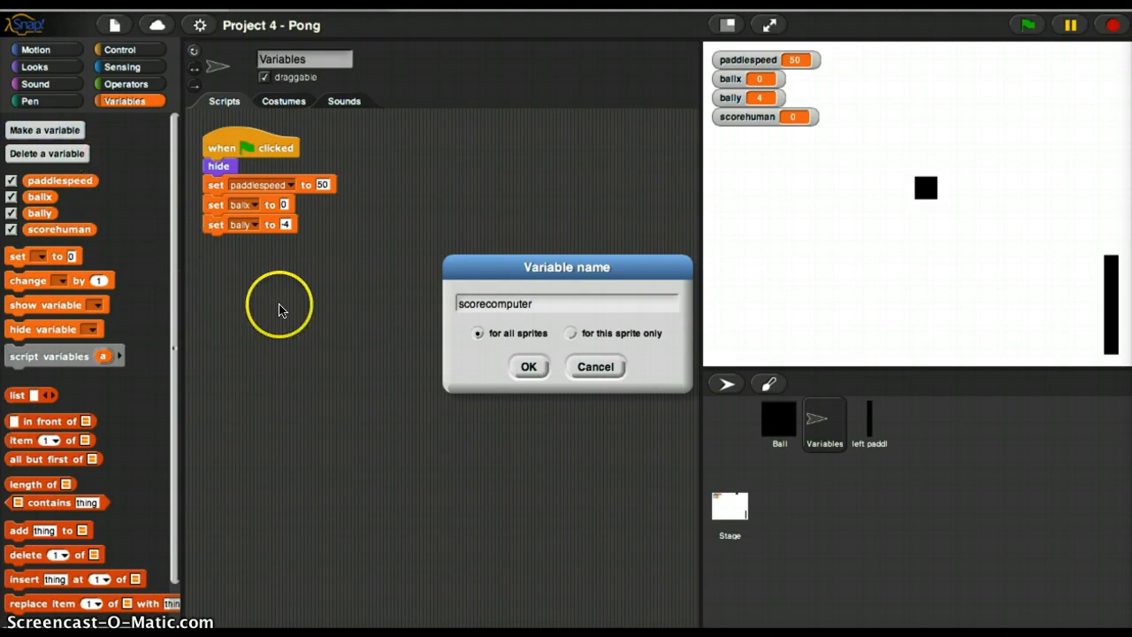
left_click(529, 366)
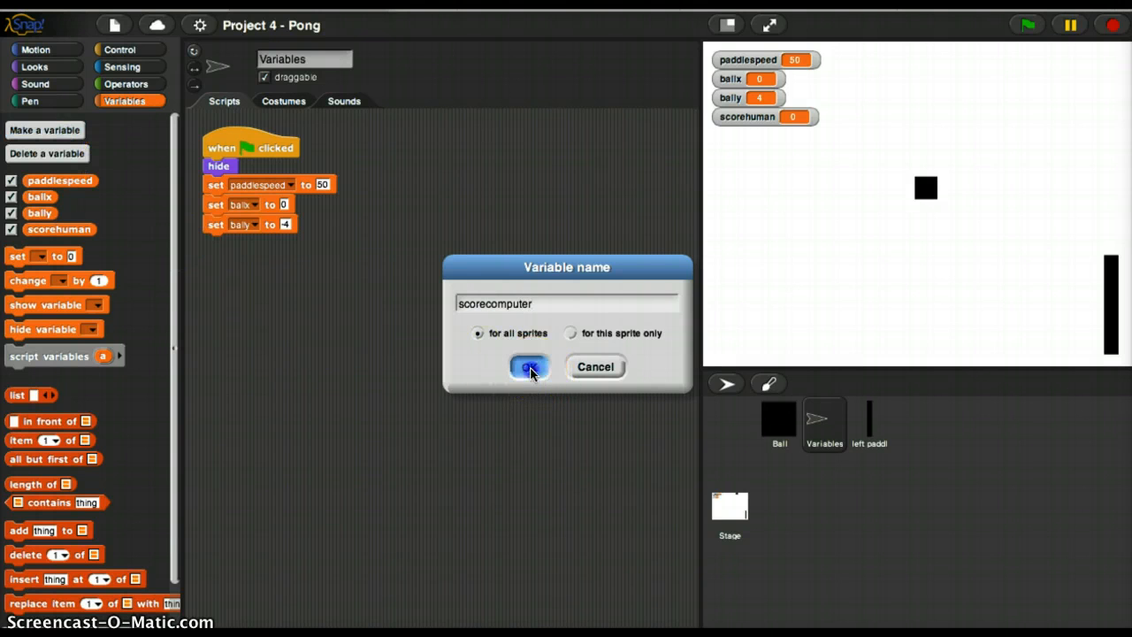
left_click(528, 366)
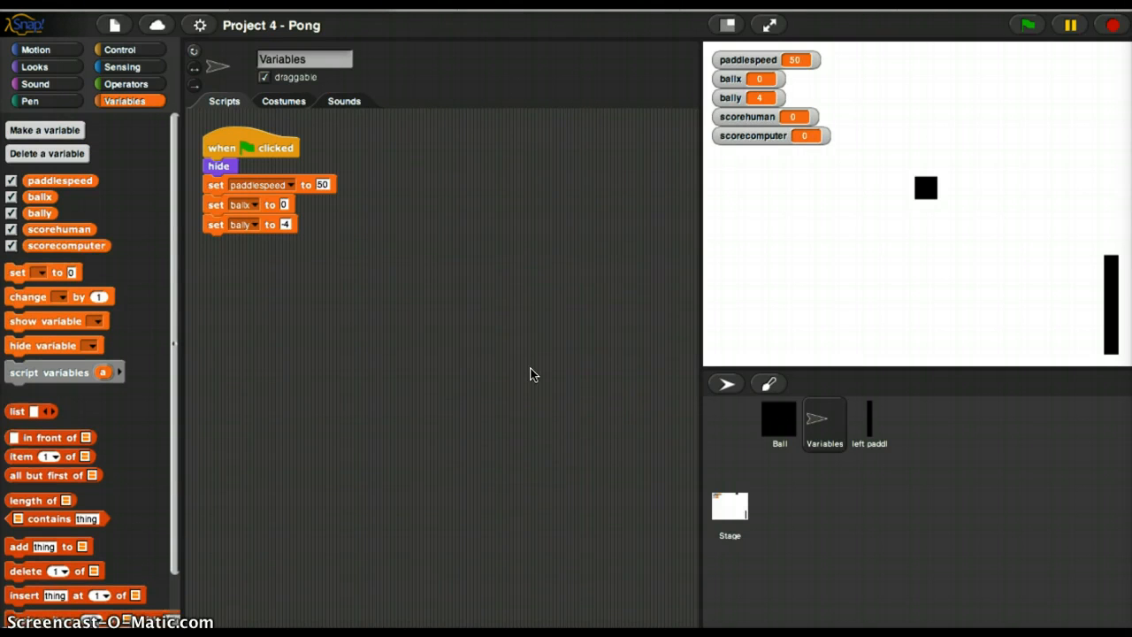
- Attach 'set scorehuman to 0' and 'set scorecomputer to 0' under the green-flag script
left_click_drag(16, 273, 204, 268)
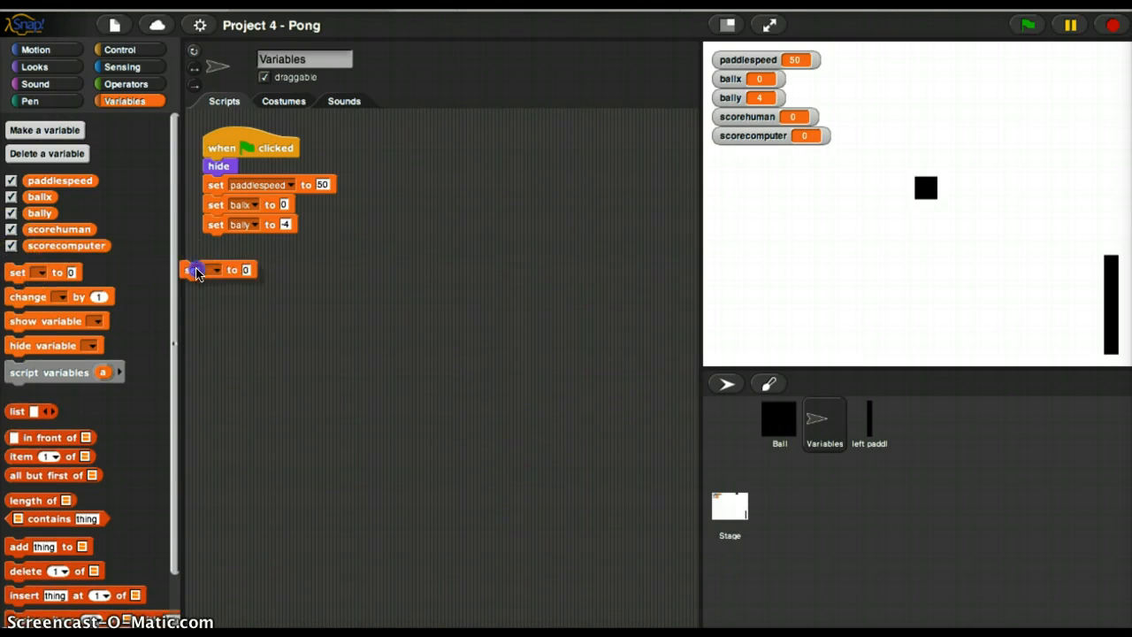
left_click_drag(198, 269, 239, 244)
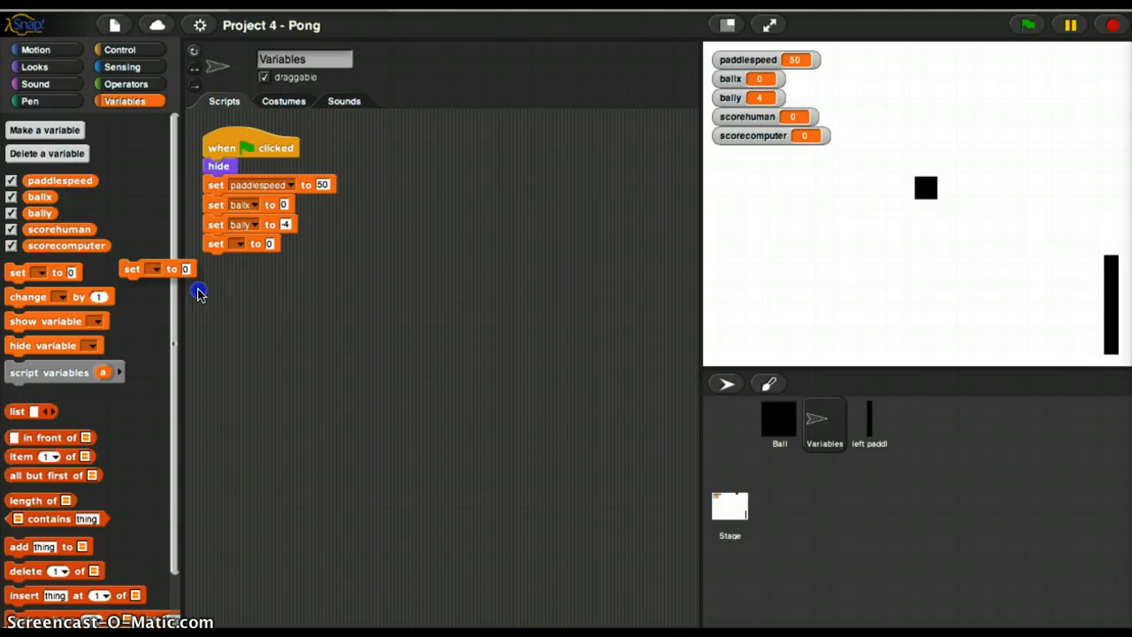
left_click(240, 244)
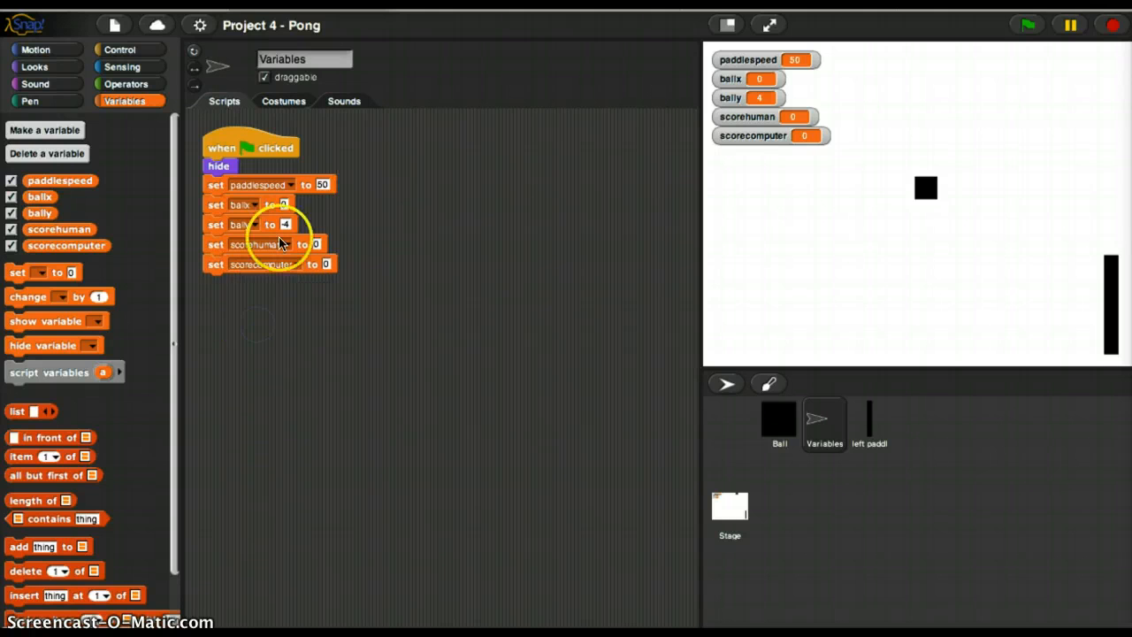
mouse_move(919, 196)
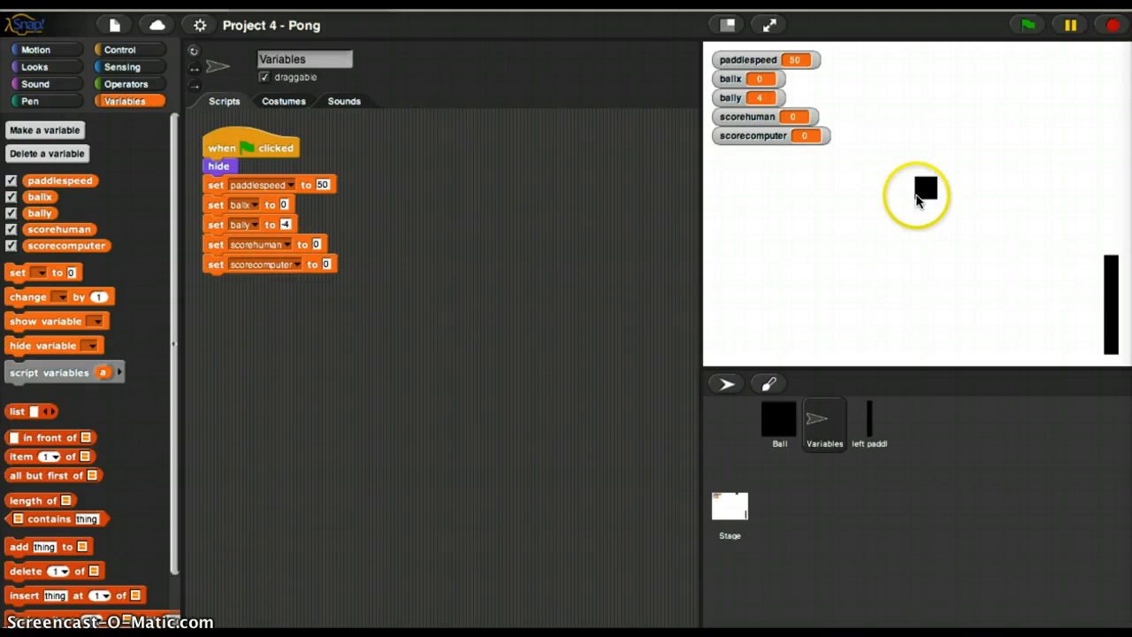
left_click_drag(923, 186, 723, 278)
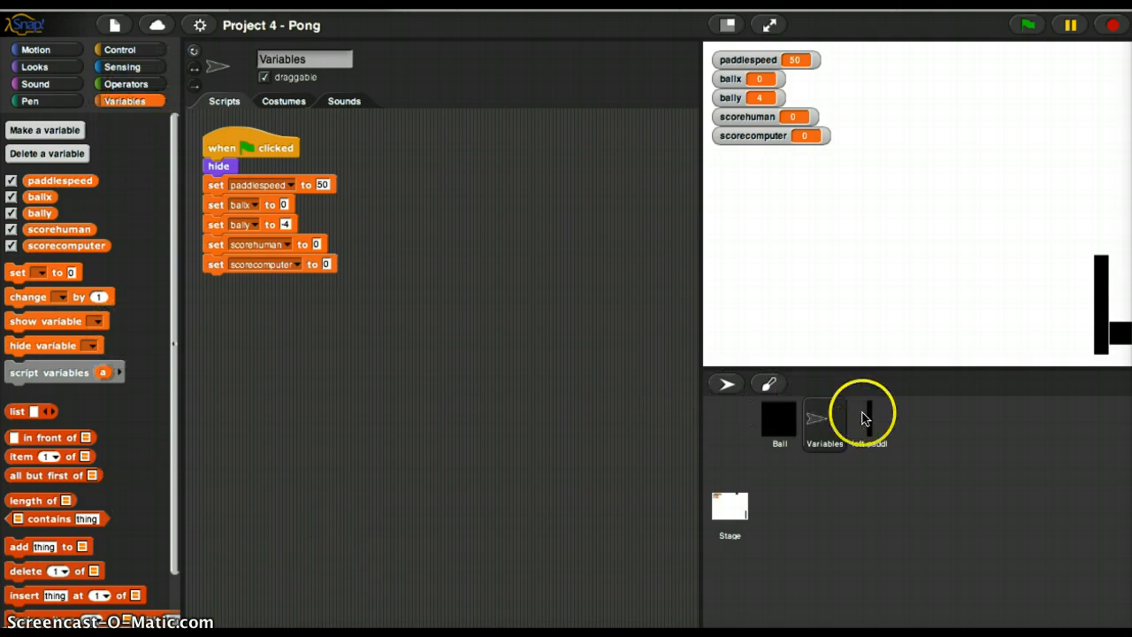
- Select the Ball sprite, check its x position reporter and show the variable blocks
left_click(779, 422)
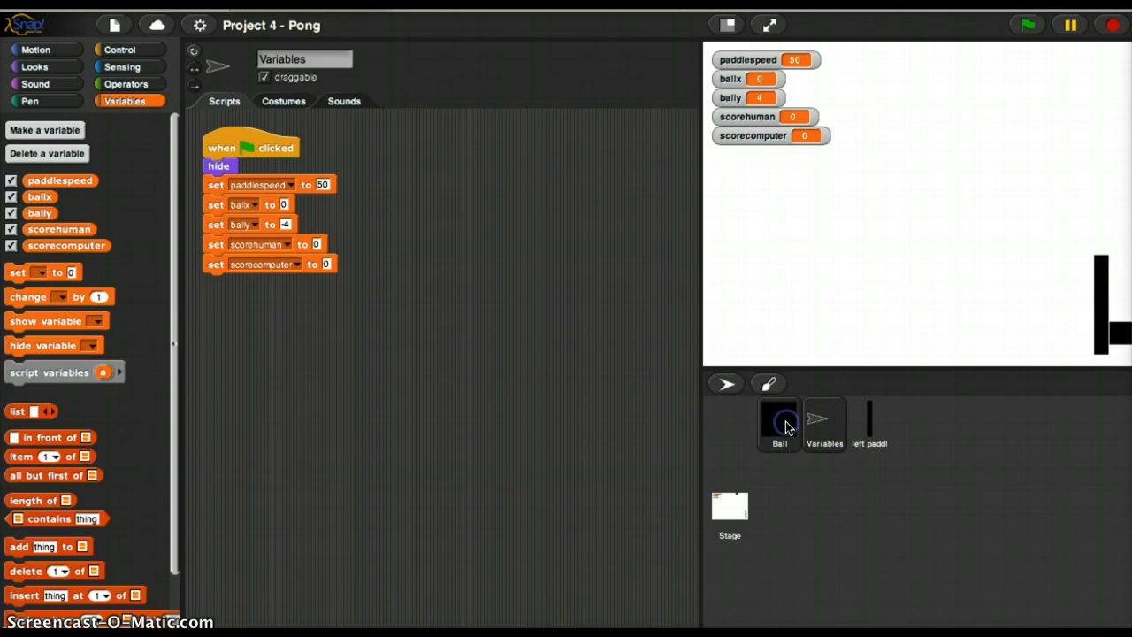
left_click(778, 424)
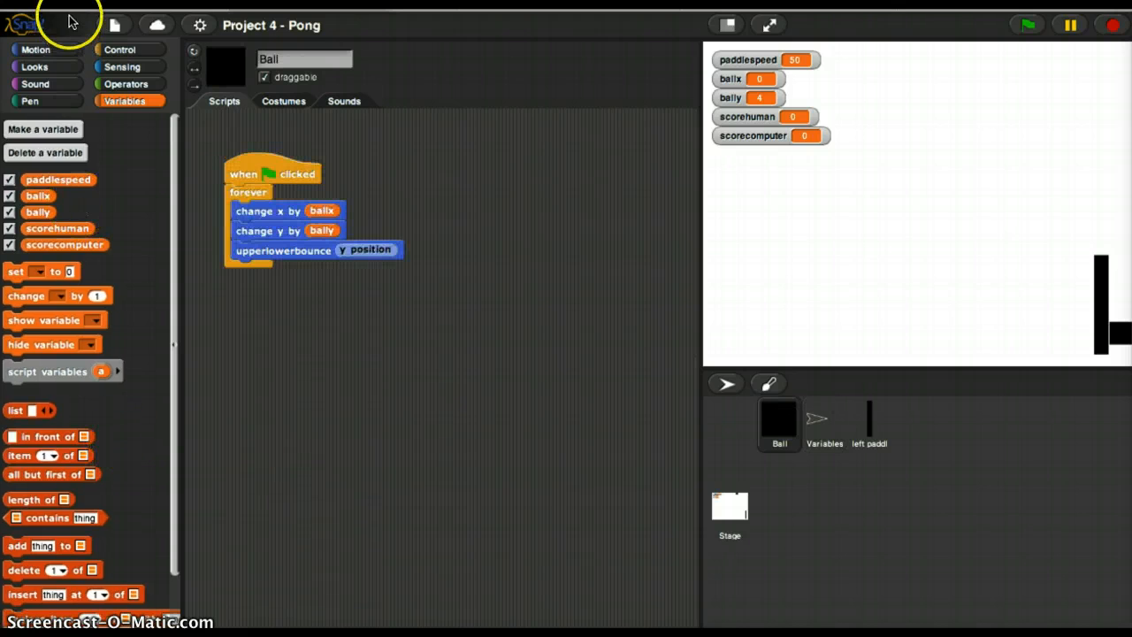
left_click(35, 49)
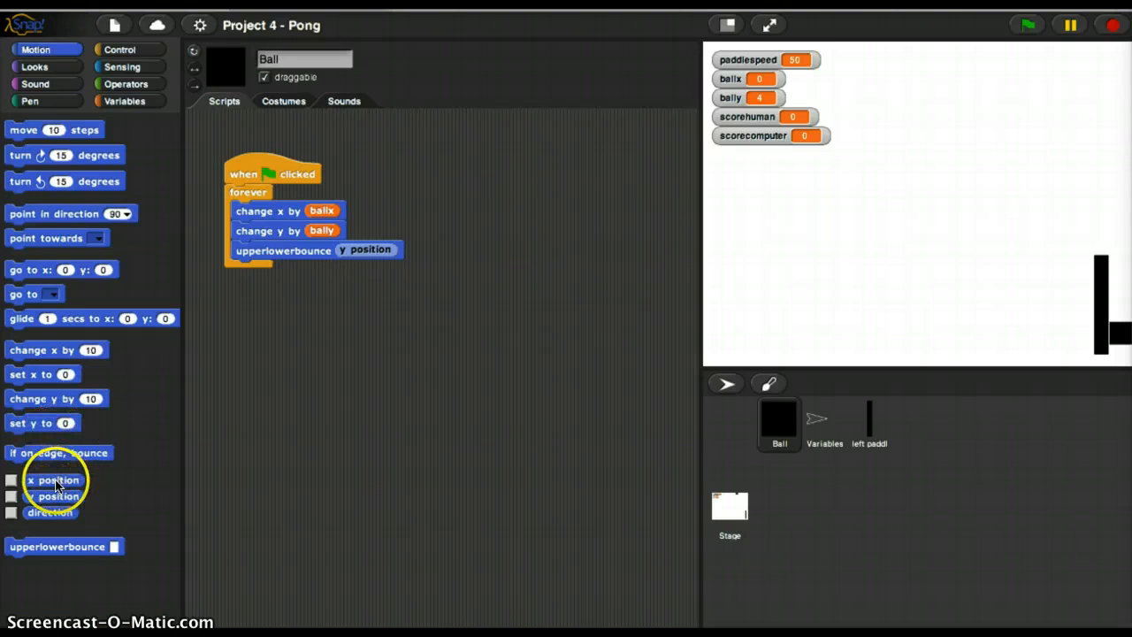
left_click(53, 479)
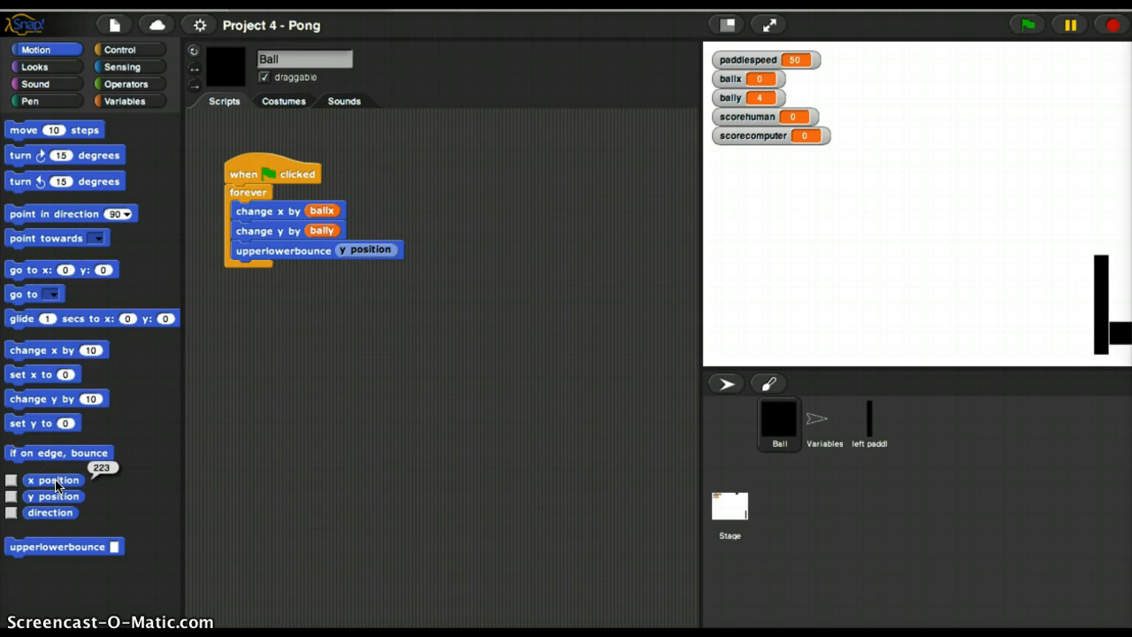
mouse_move(789, 453)
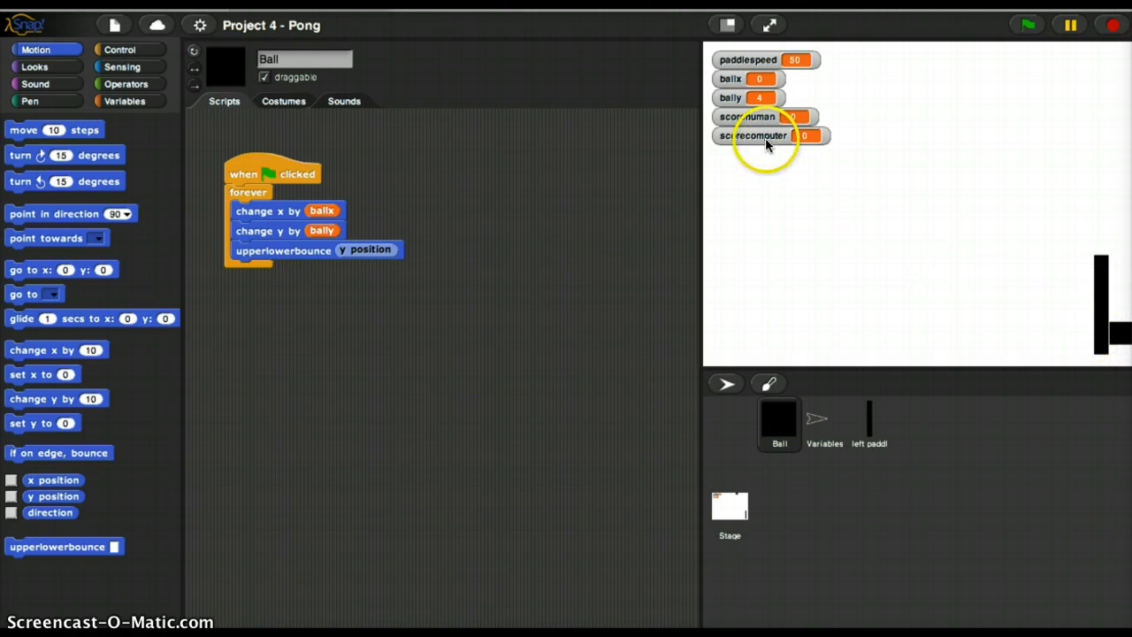
mouse_move(55, 297)
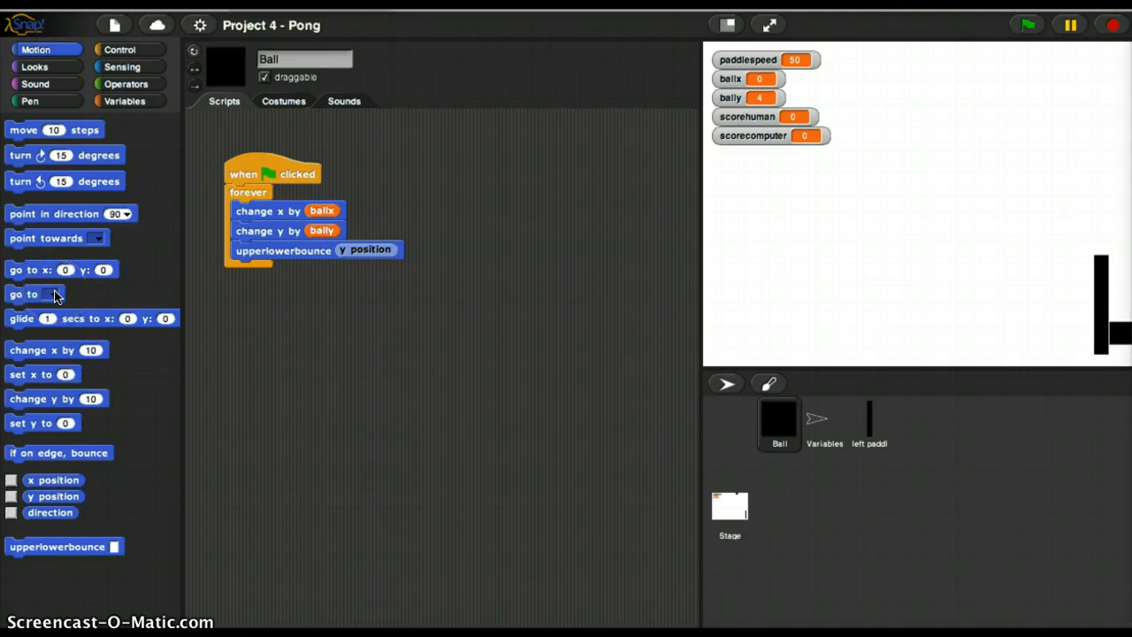
mouse_move(131, 99)
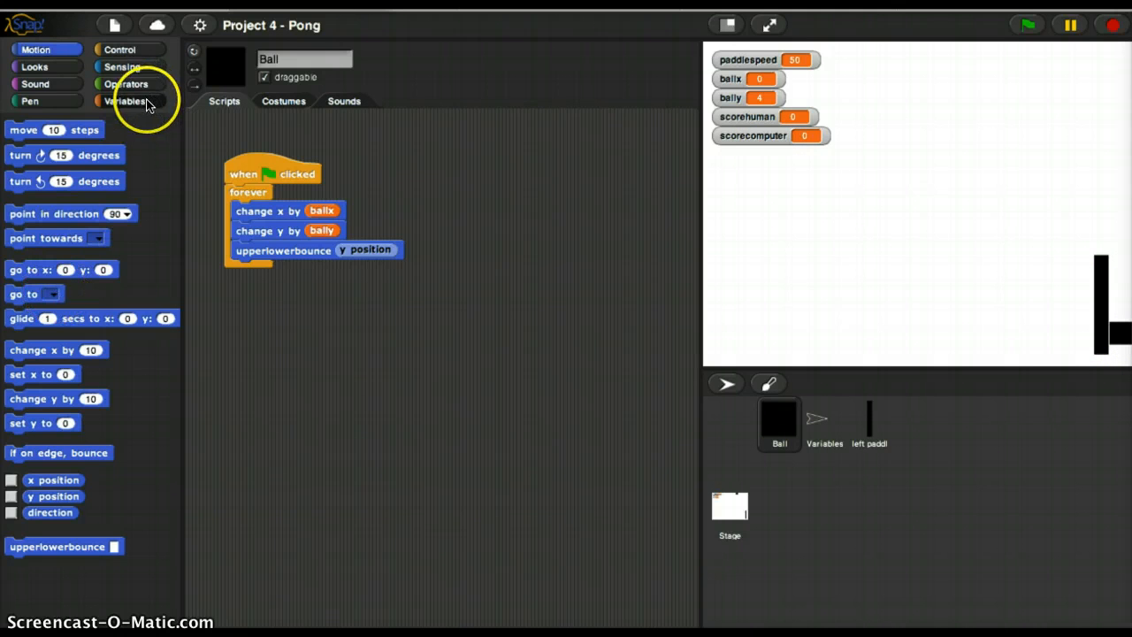
left_click(128, 99)
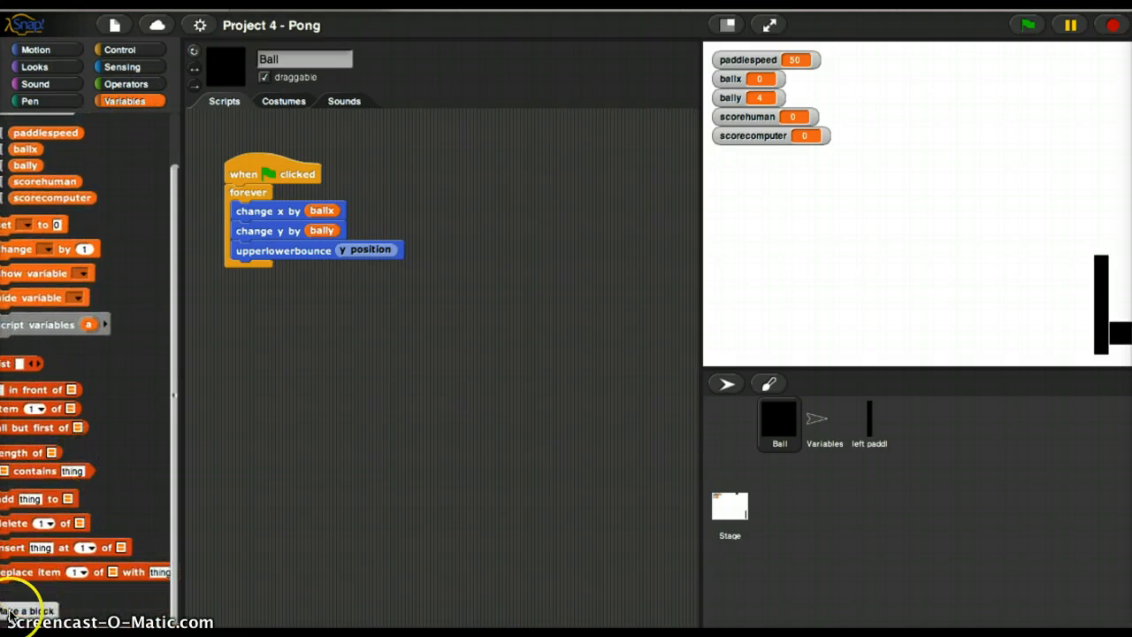
- Create a Motion command block named scorecheck for all sprites
left_click(28, 611)
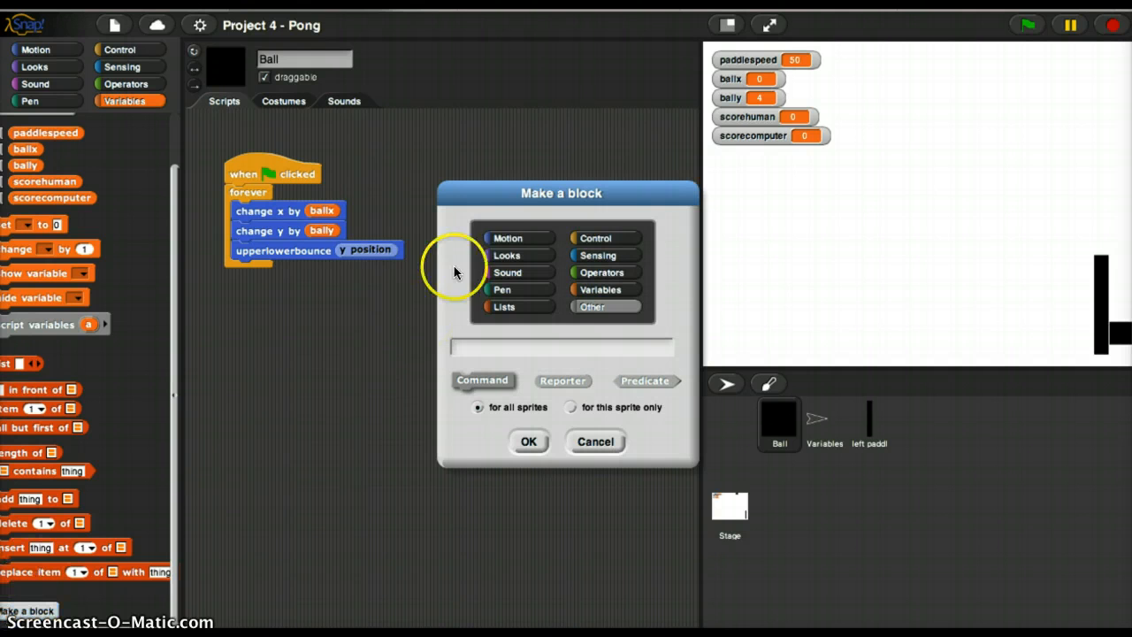
mouse_move(516, 238)
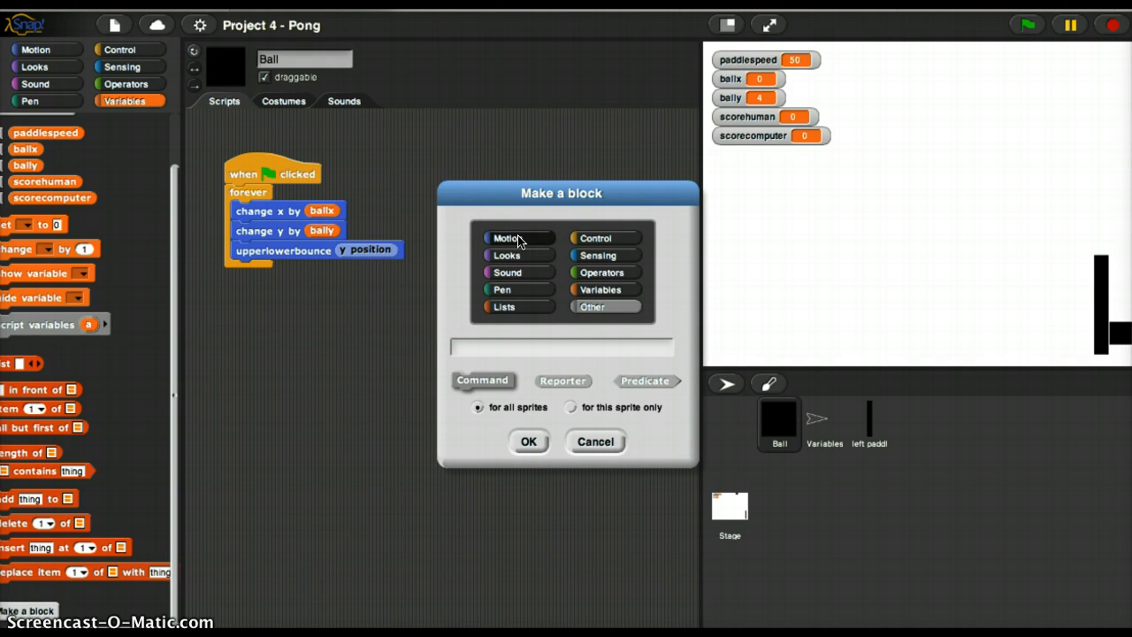
left_click(506, 237)
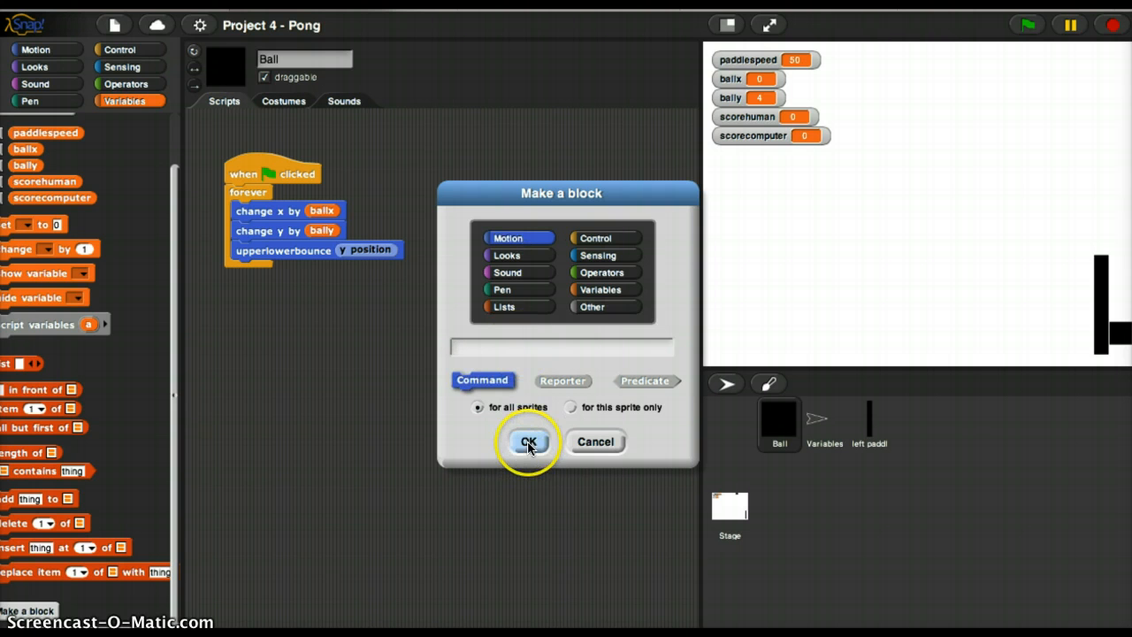
type("scorecheck")
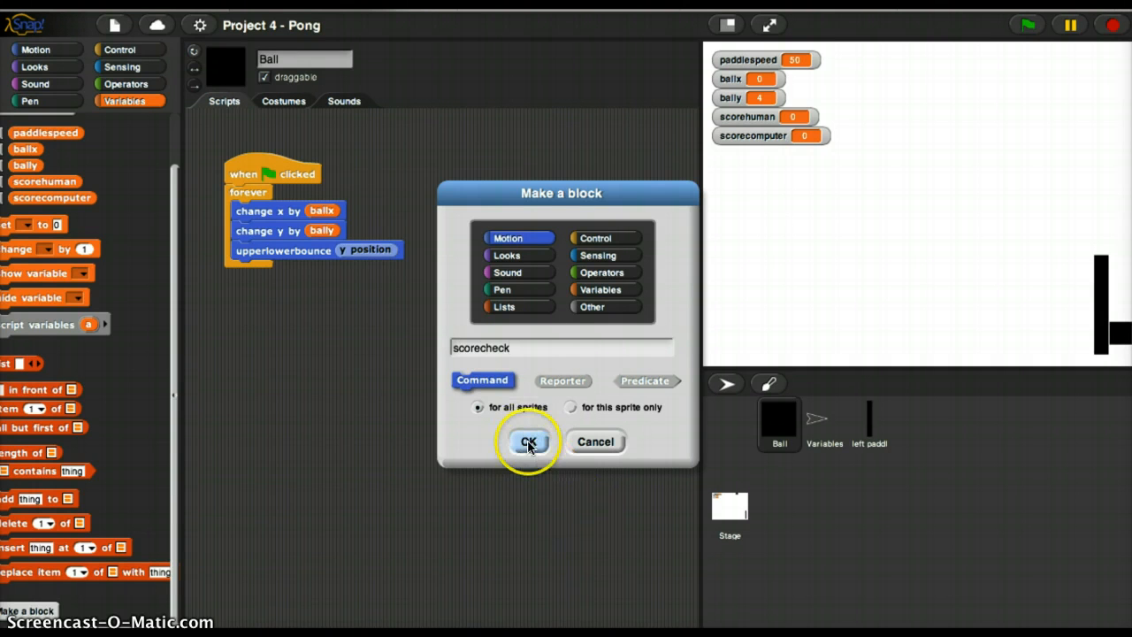
left_click(529, 443)
type("xpositionofball")
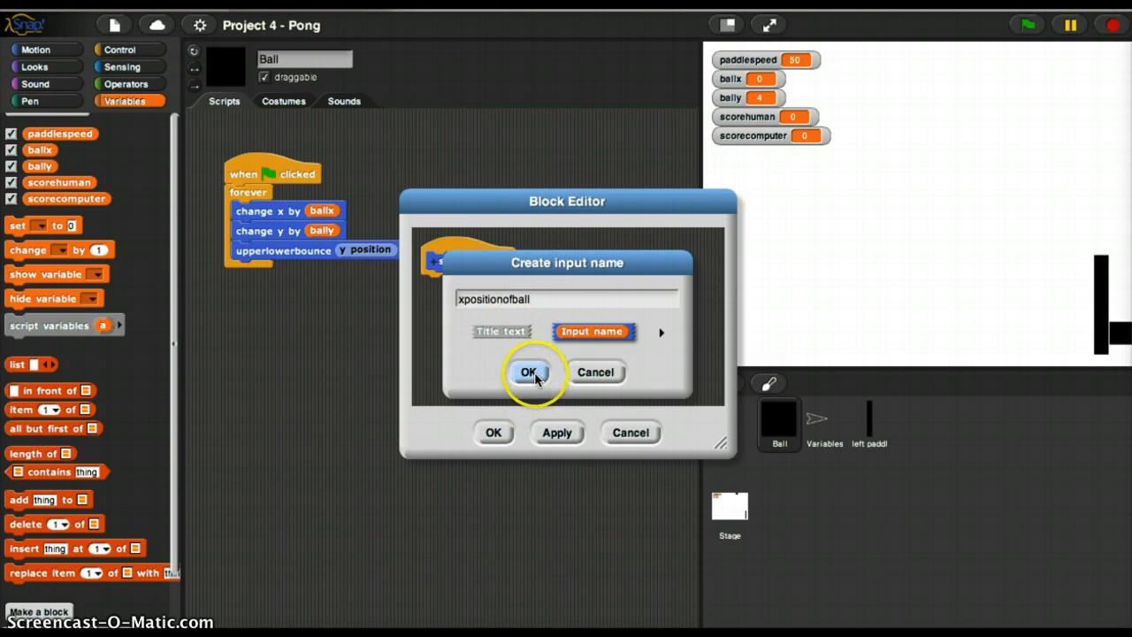
- Confirm the xpositionofball input and add an if testing xpositionofball > 223
left_click(529, 372)
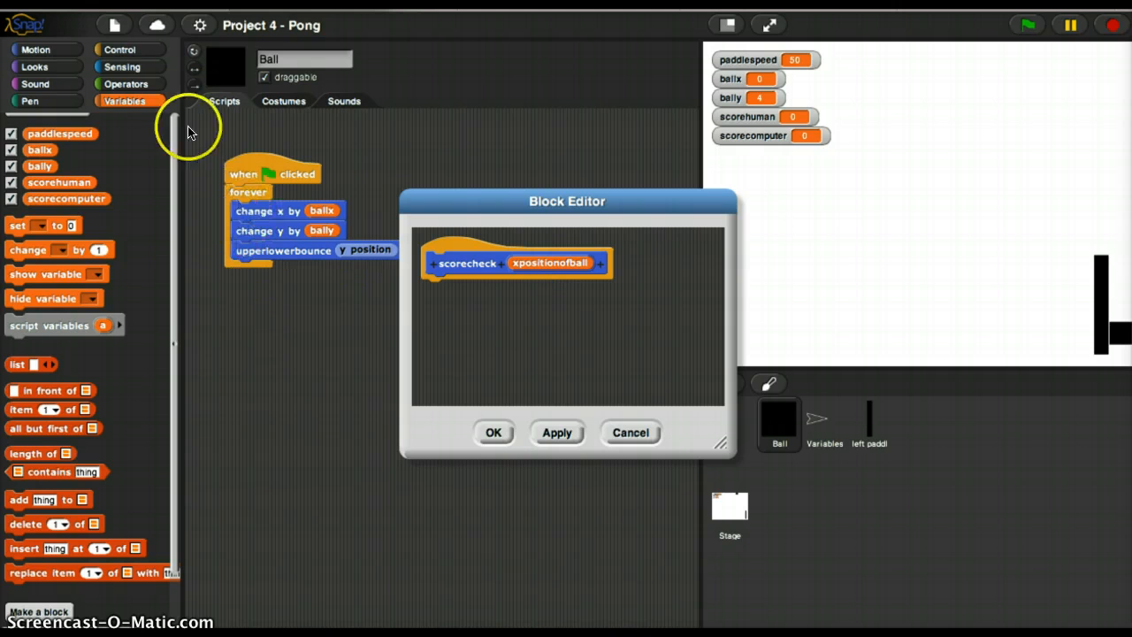
left_click(126, 83)
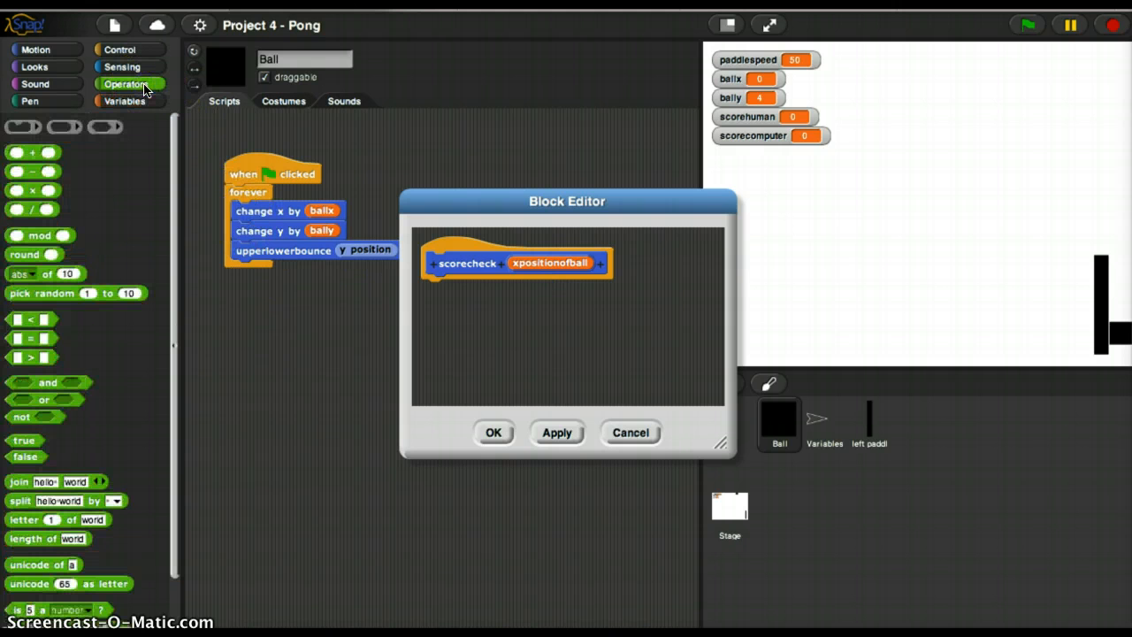
left_click(120, 49)
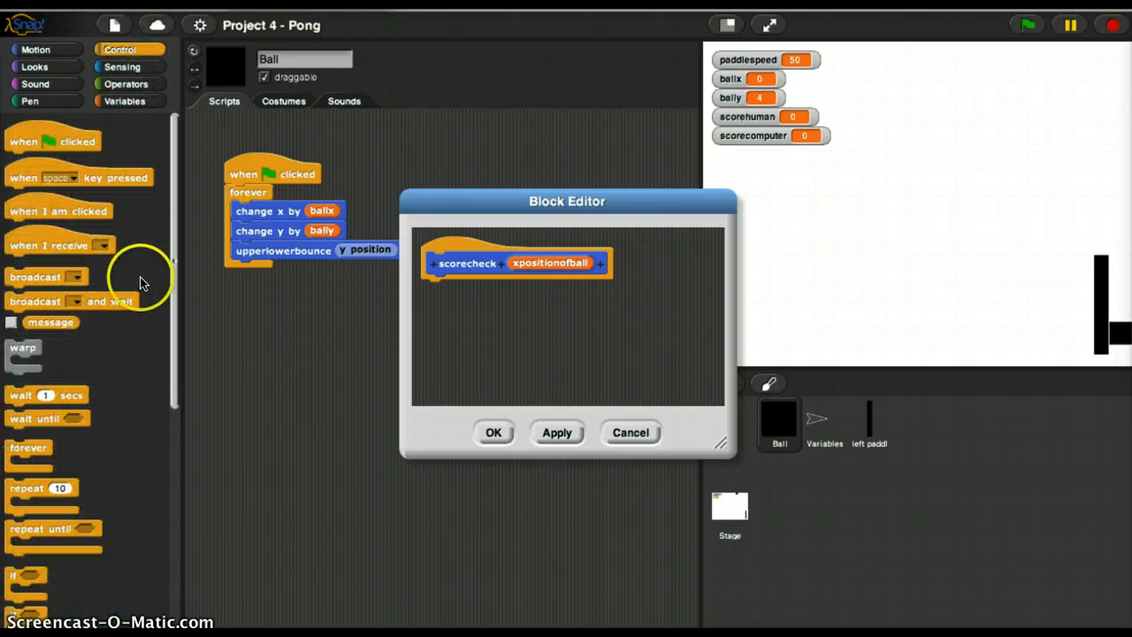
mouse_move(14, 583)
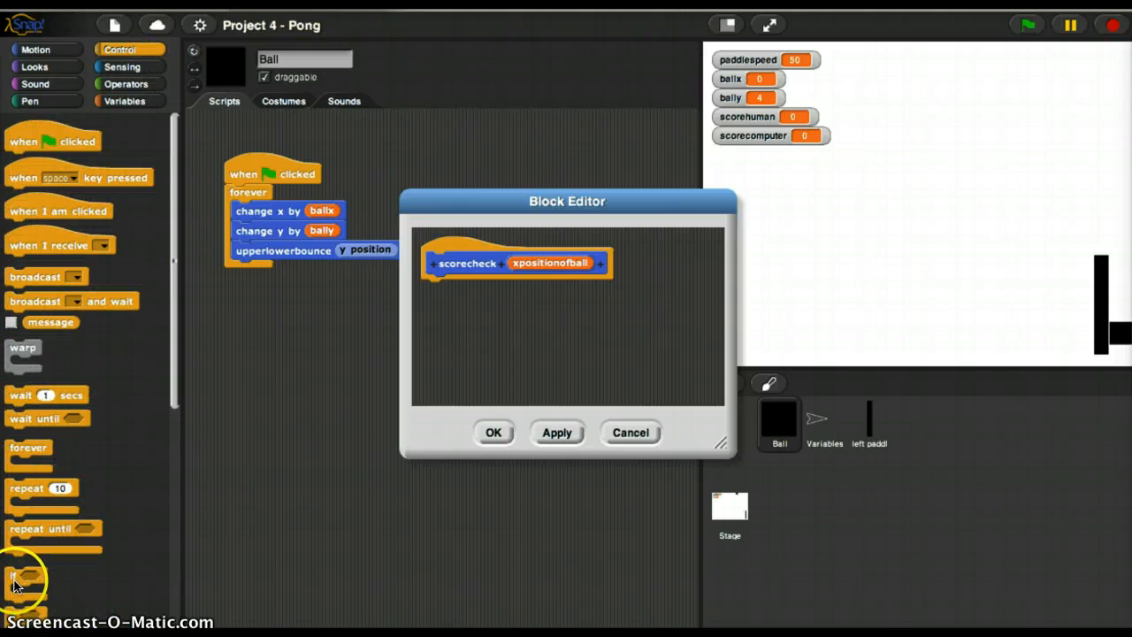
left_click_drag(18, 580, 451, 304)
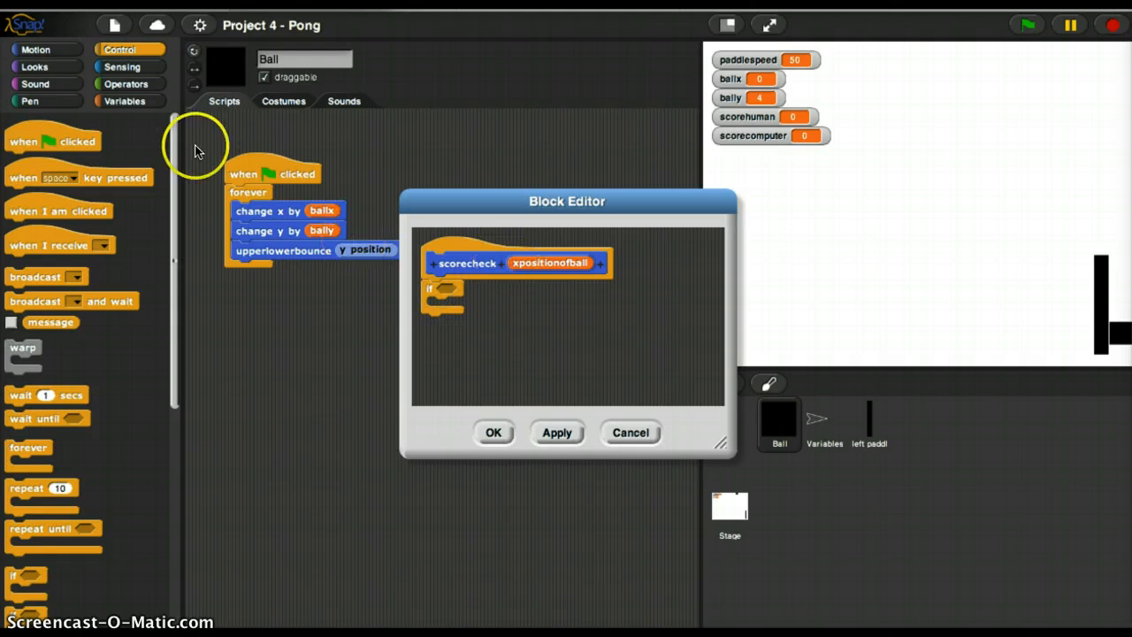
mouse_move(124, 101)
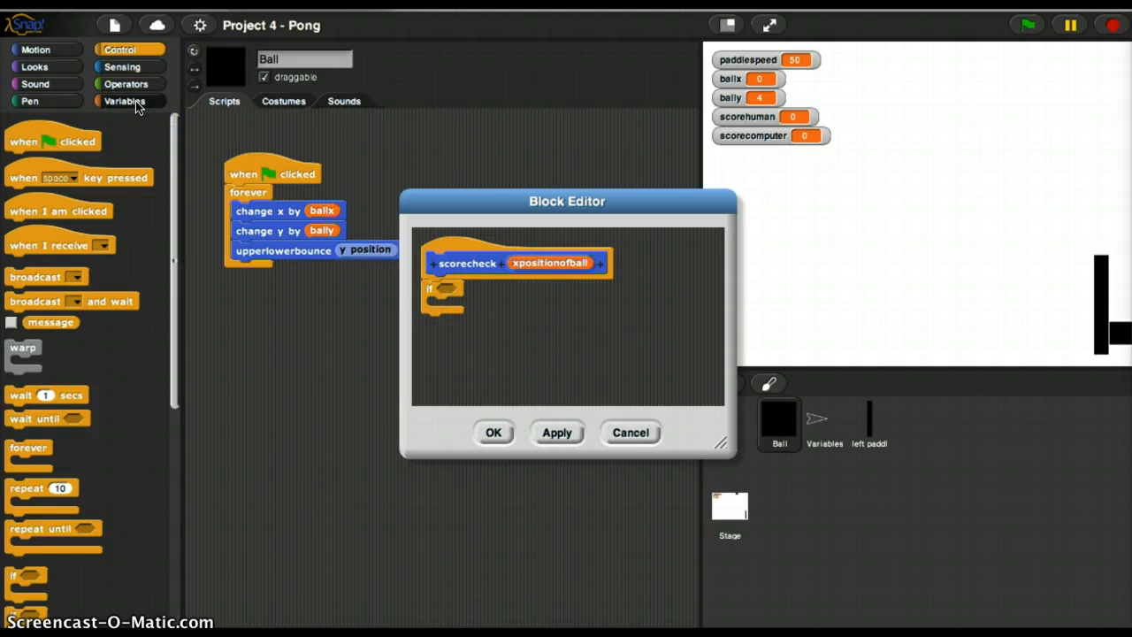
left_click(124, 99)
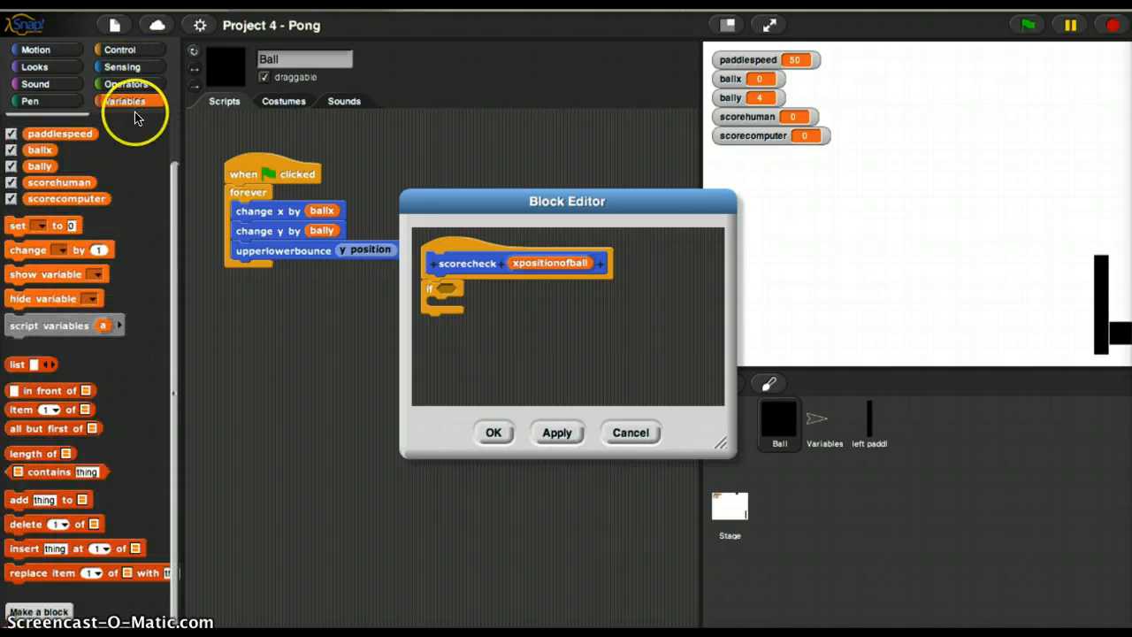
left_click(126, 84)
type("223")
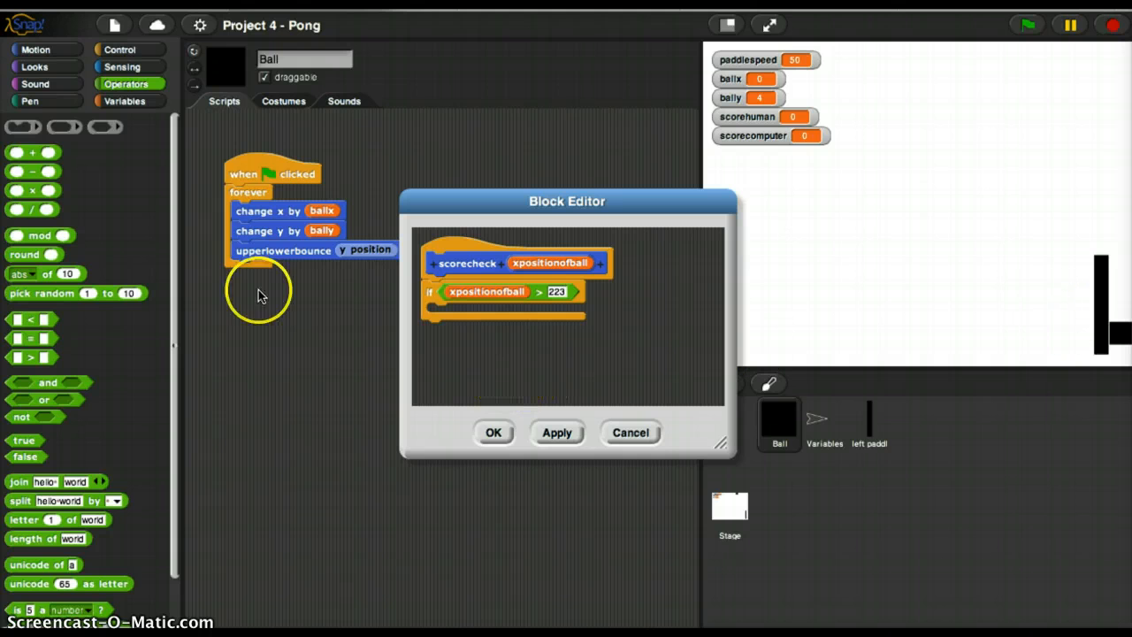
- Inside the if, change scorecomputer by 1
left_click(124, 99)
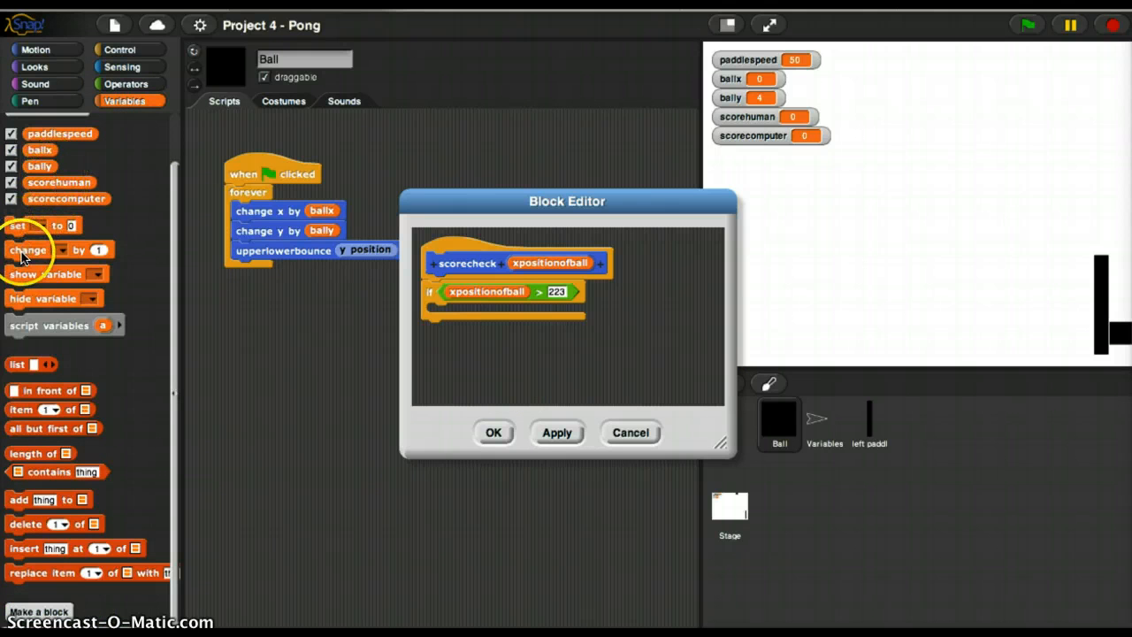
left_click_drag(35, 249, 478, 315)
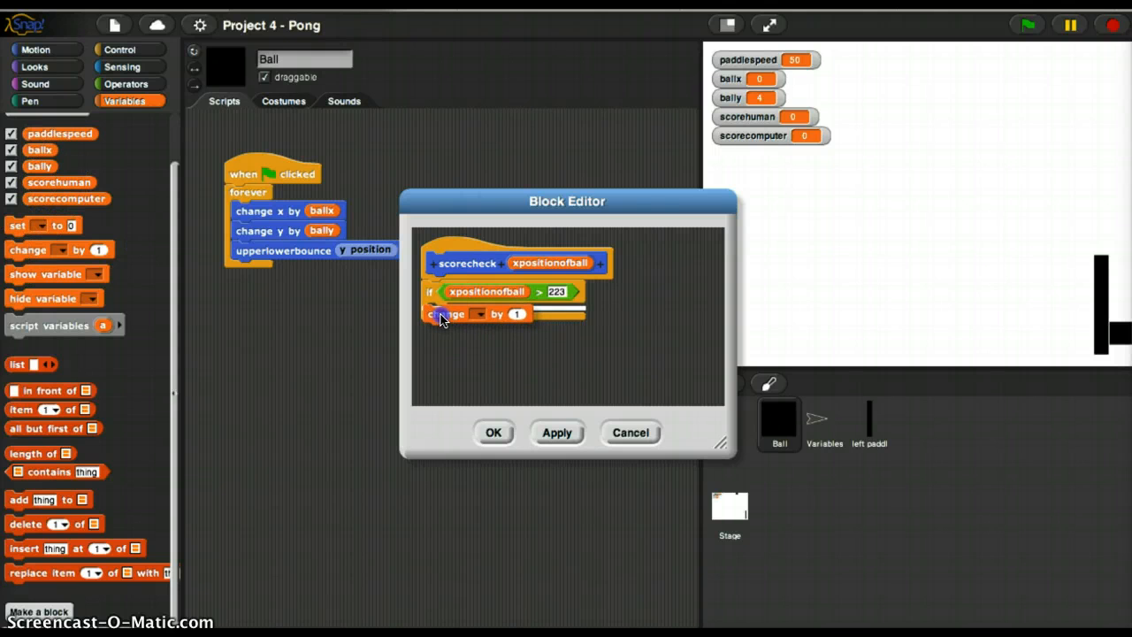
left_click(478, 315)
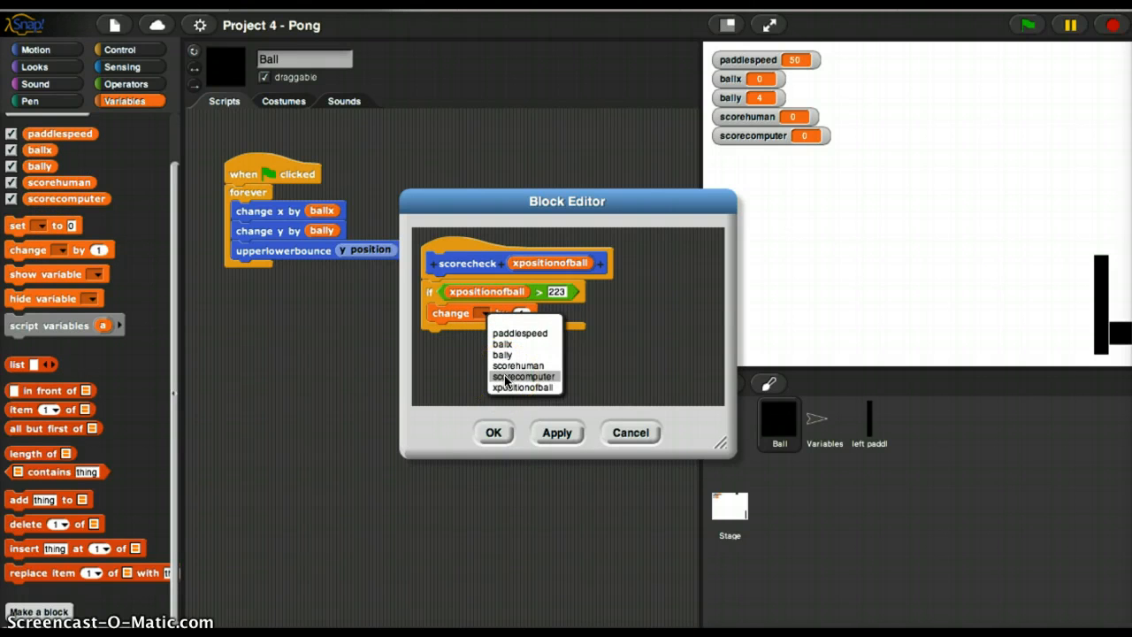
left_click(523, 375)
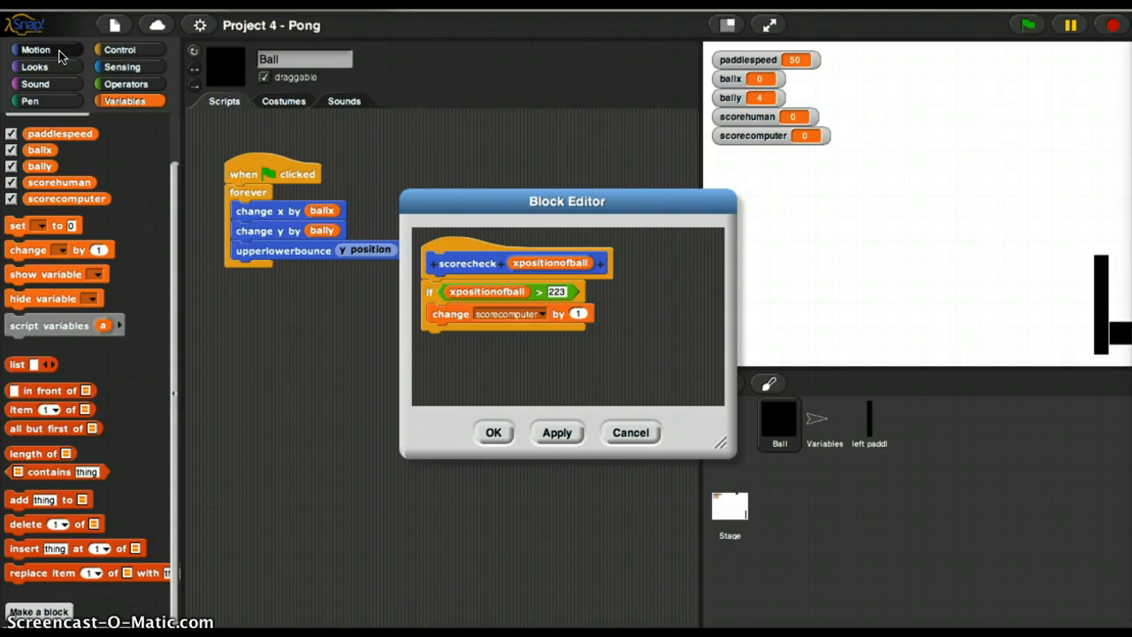
left_click(35, 49)
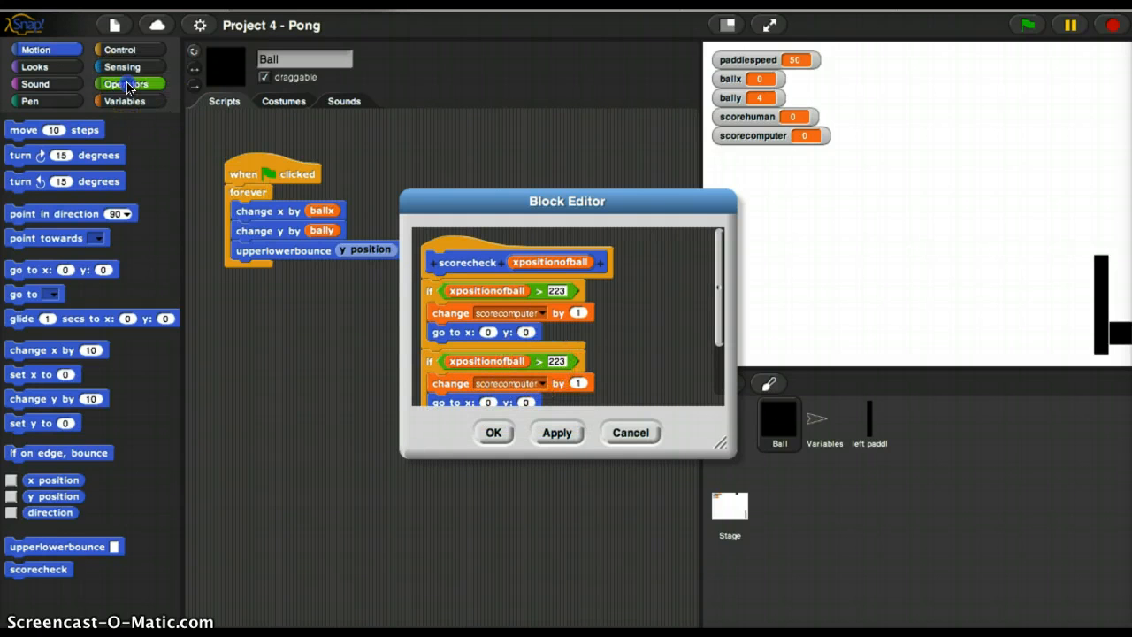
- Duplicate the check as xpositionofball < 223 changing scorehuman by 1
left_click(120, 83)
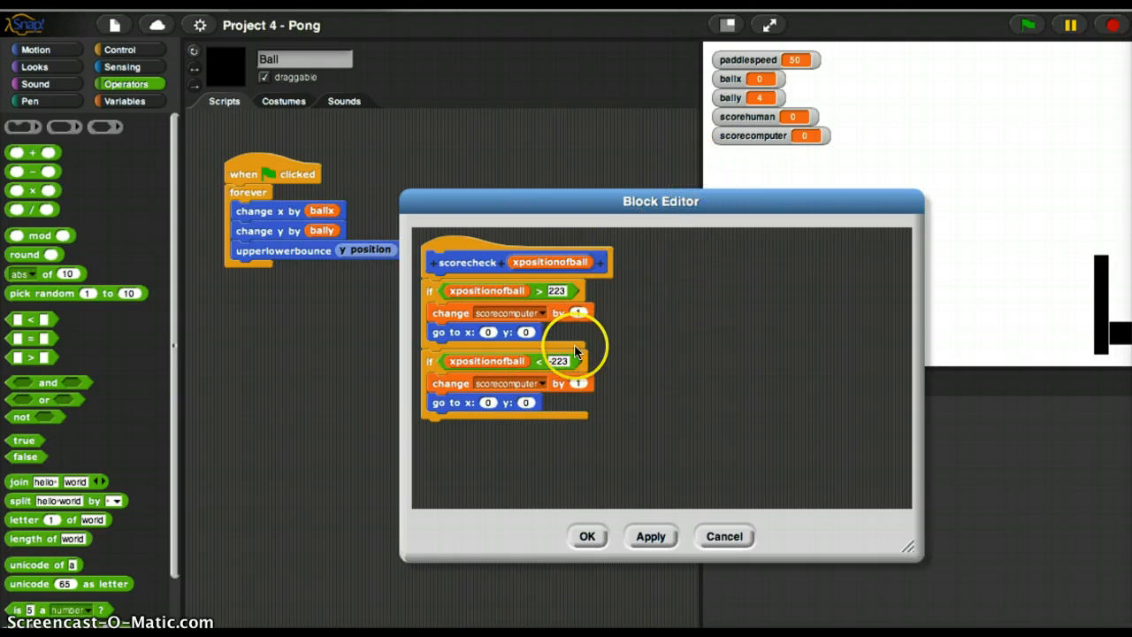
left_click(534, 382)
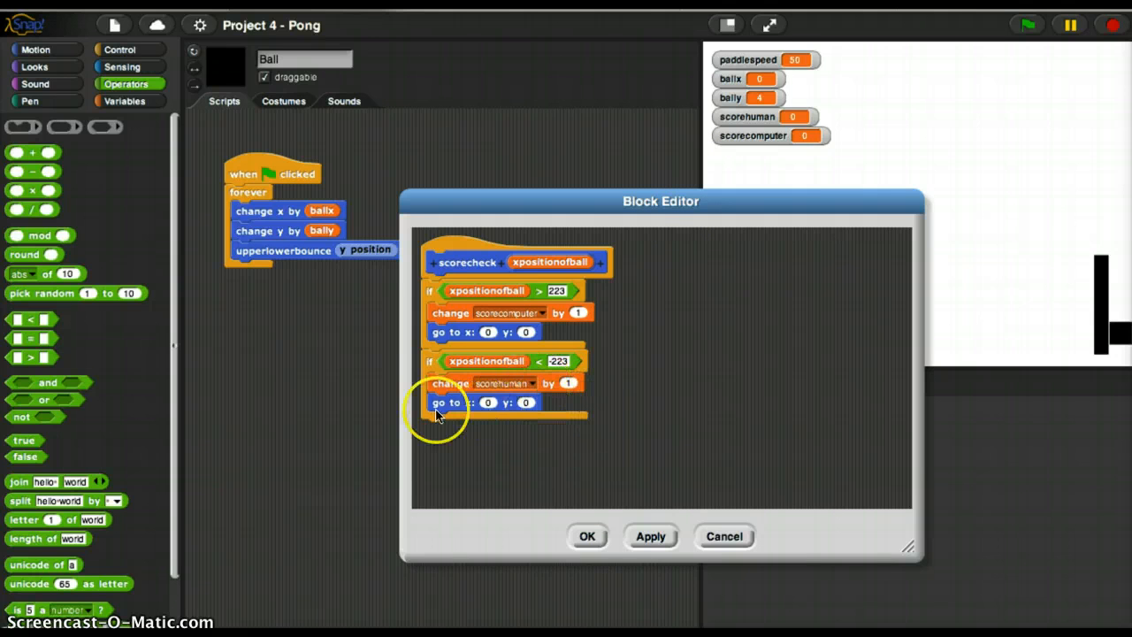
mouse_move(676, 269)
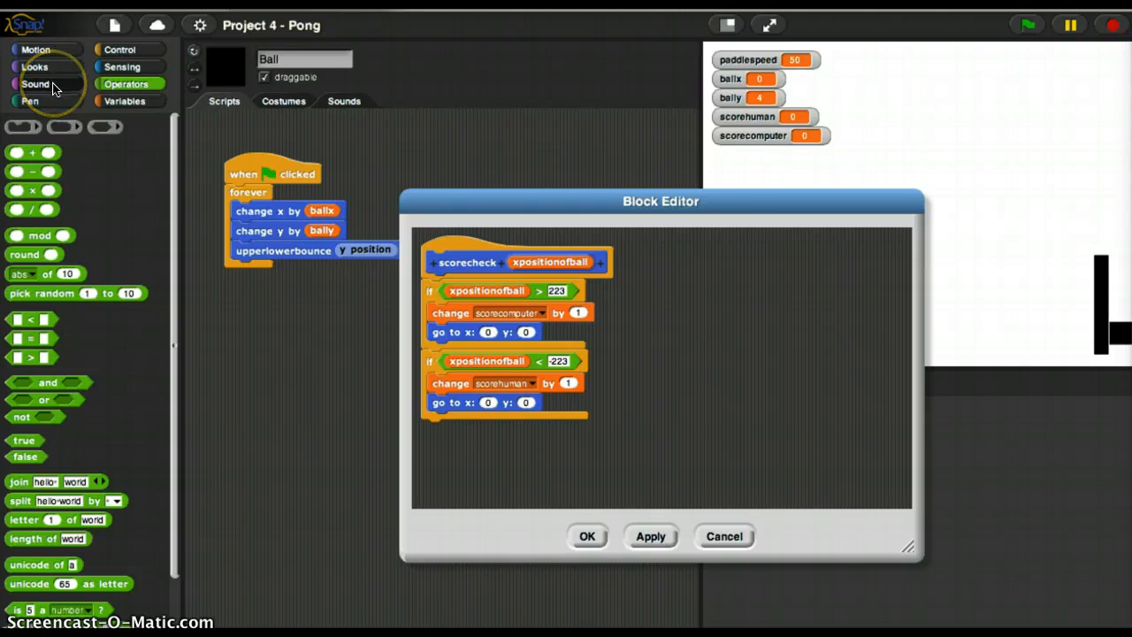
- Import the FingerSnap sound to the Ball sprite and preview it
left_click(36, 84)
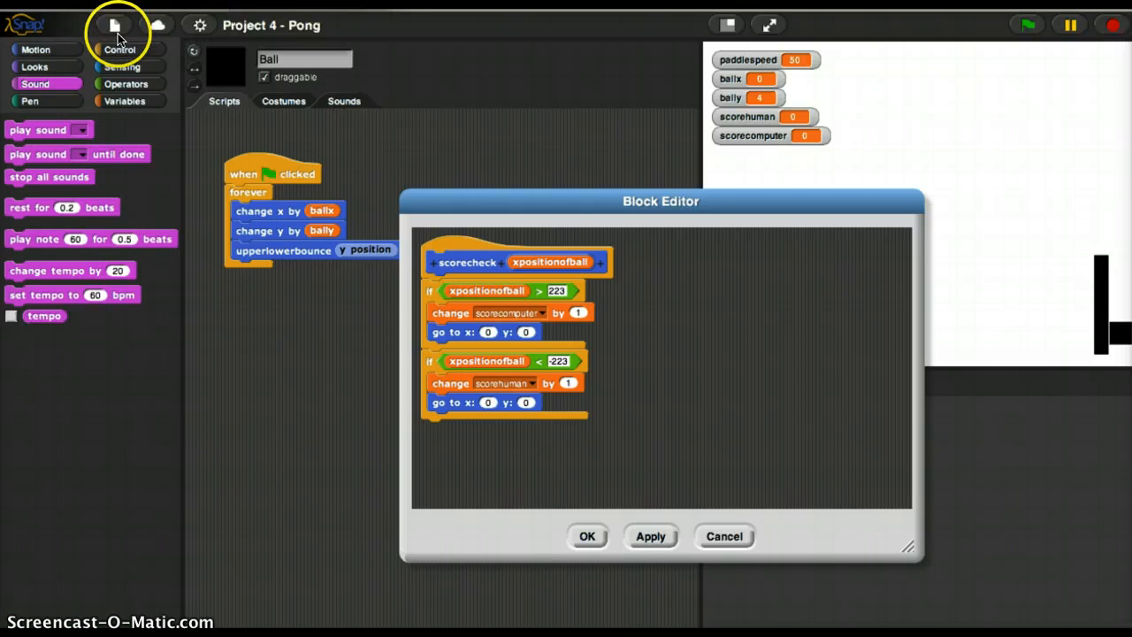
left_click(113, 24)
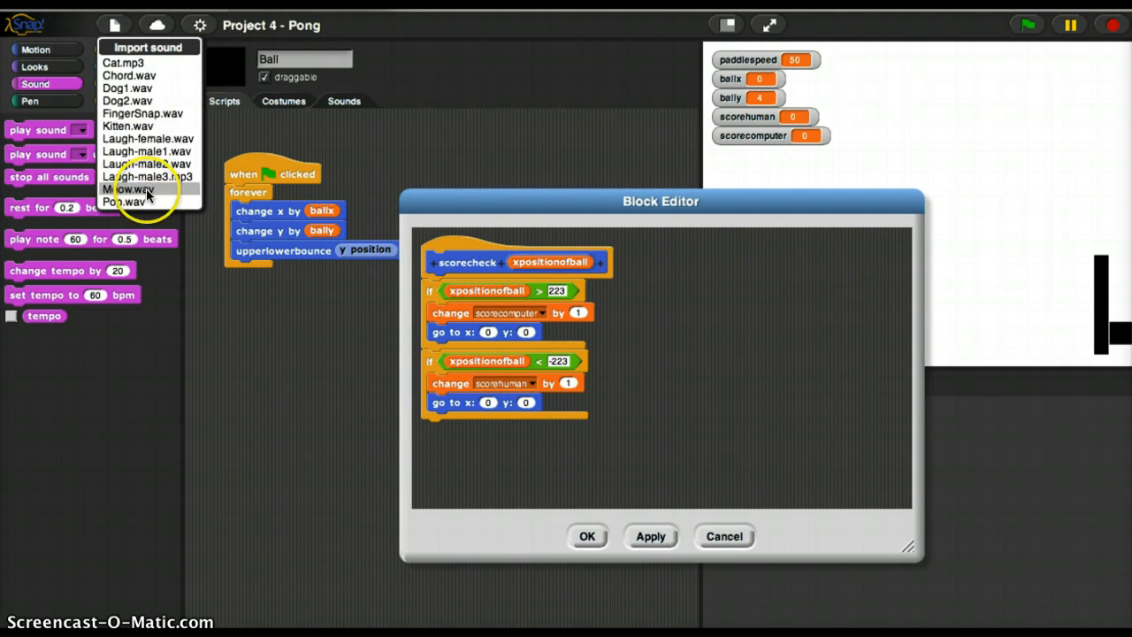
mouse_move(147, 138)
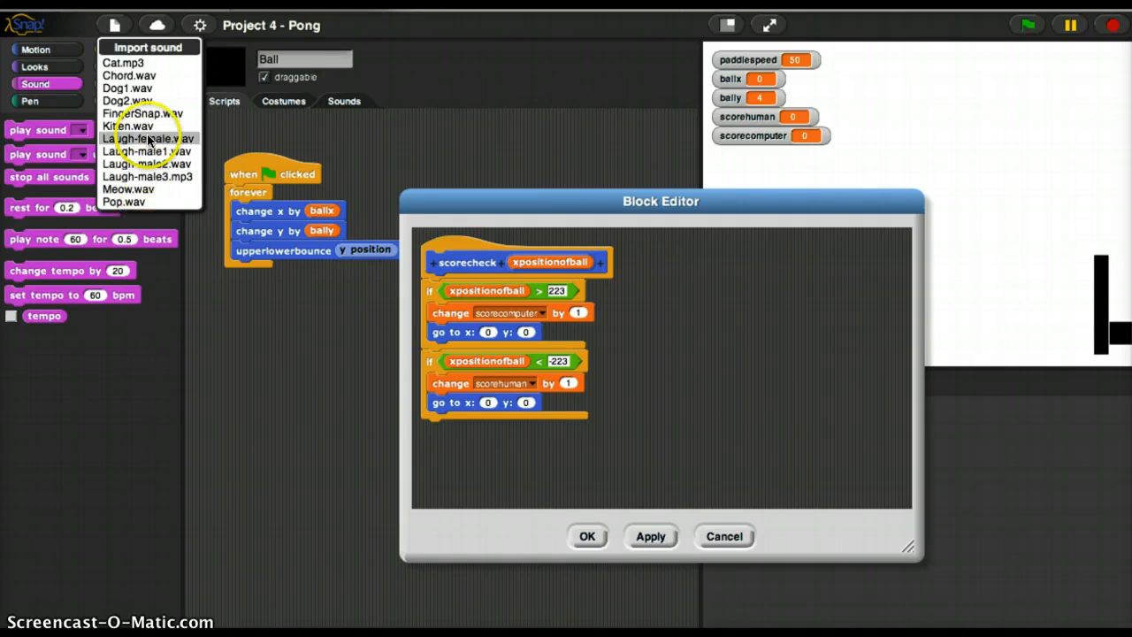
left_click(143, 113)
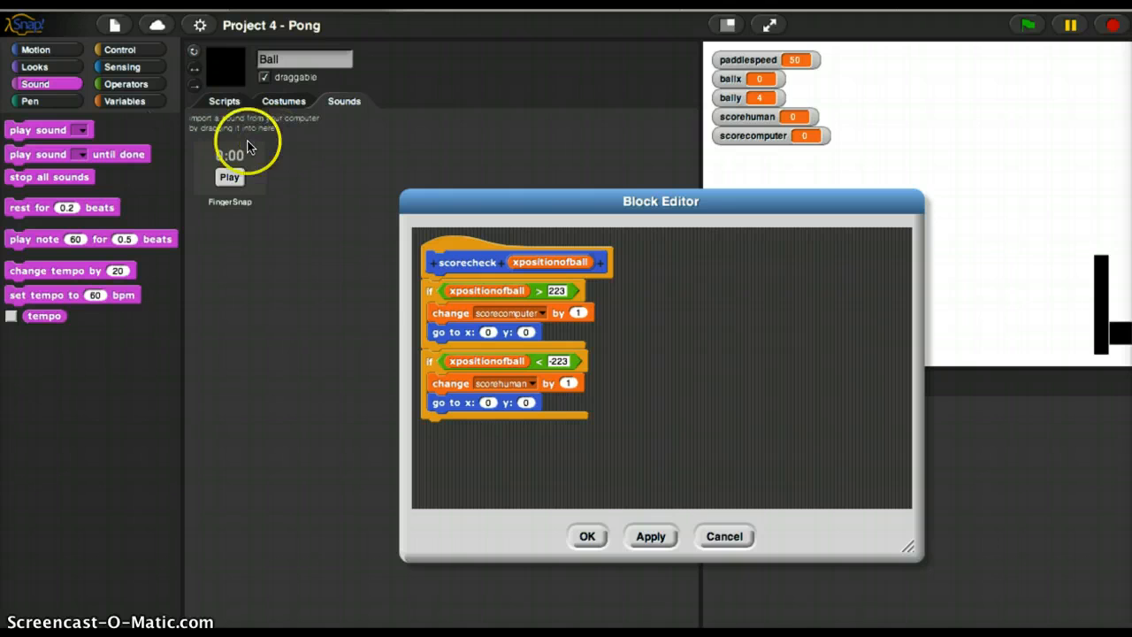
left_click(230, 177)
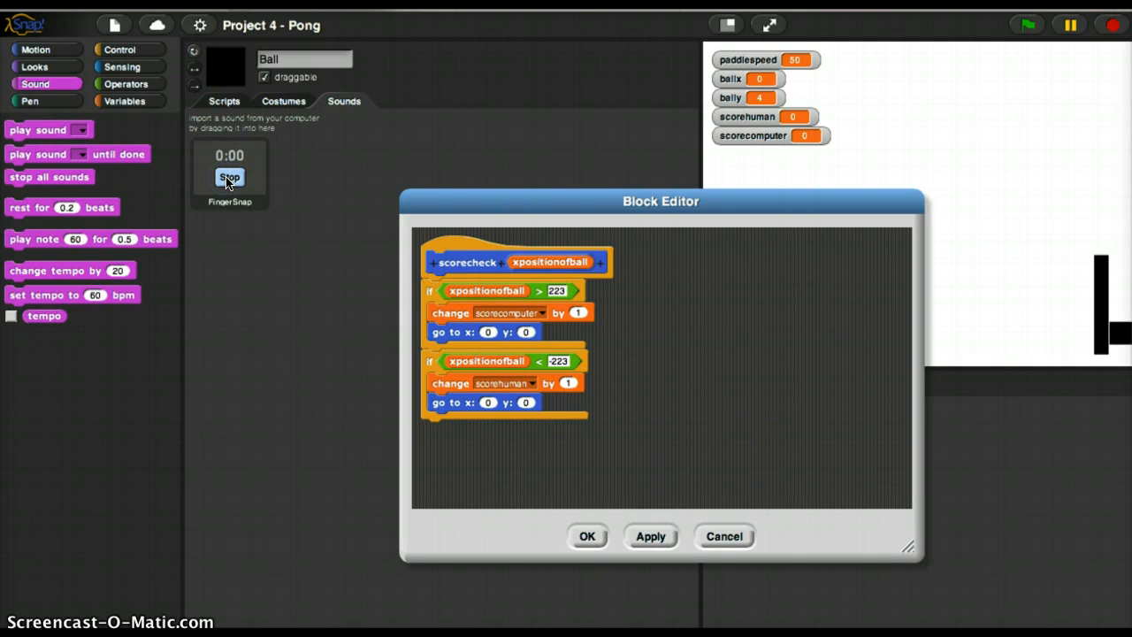
left_click(230, 177)
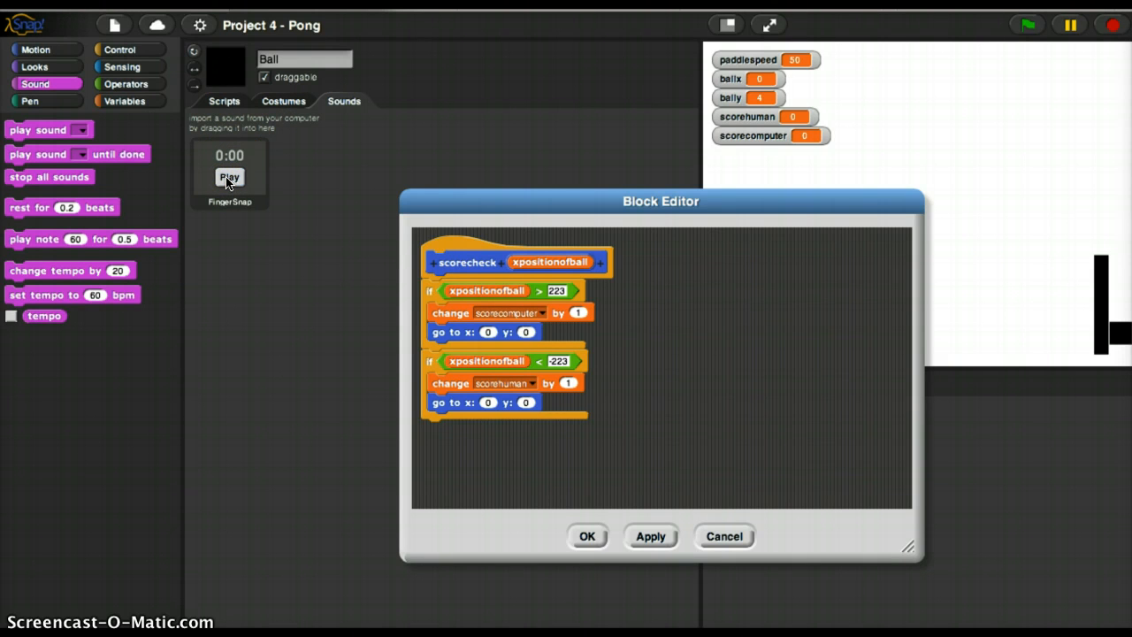
mouse_move(151, 110)
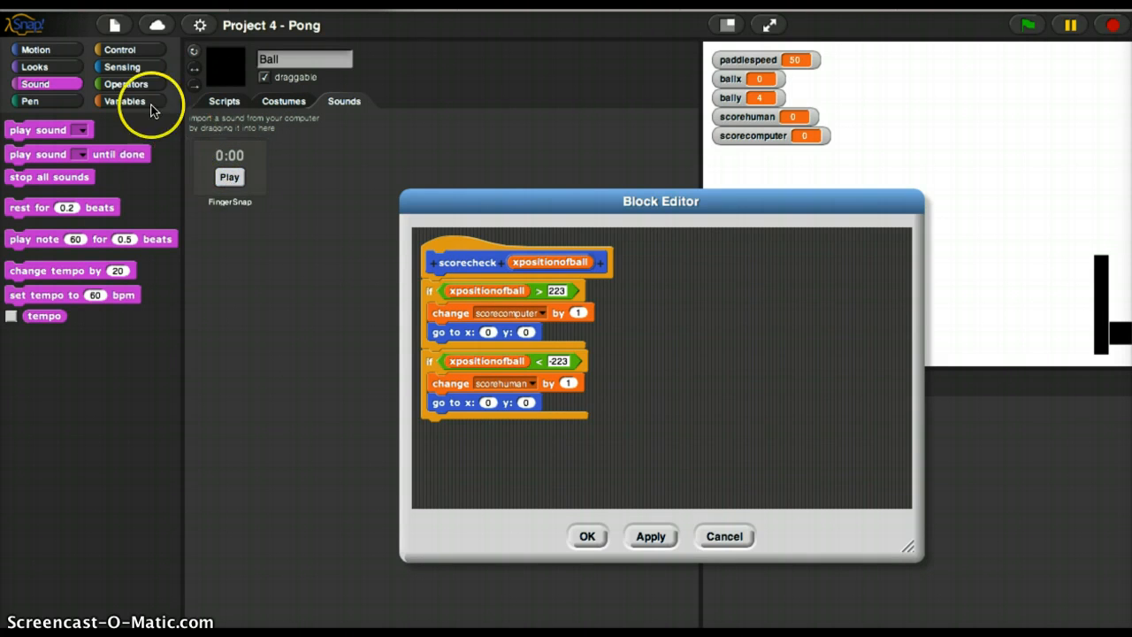
- Preview the Chord sound in the Ball sprite's Sounds tab
left_click(113, 25)
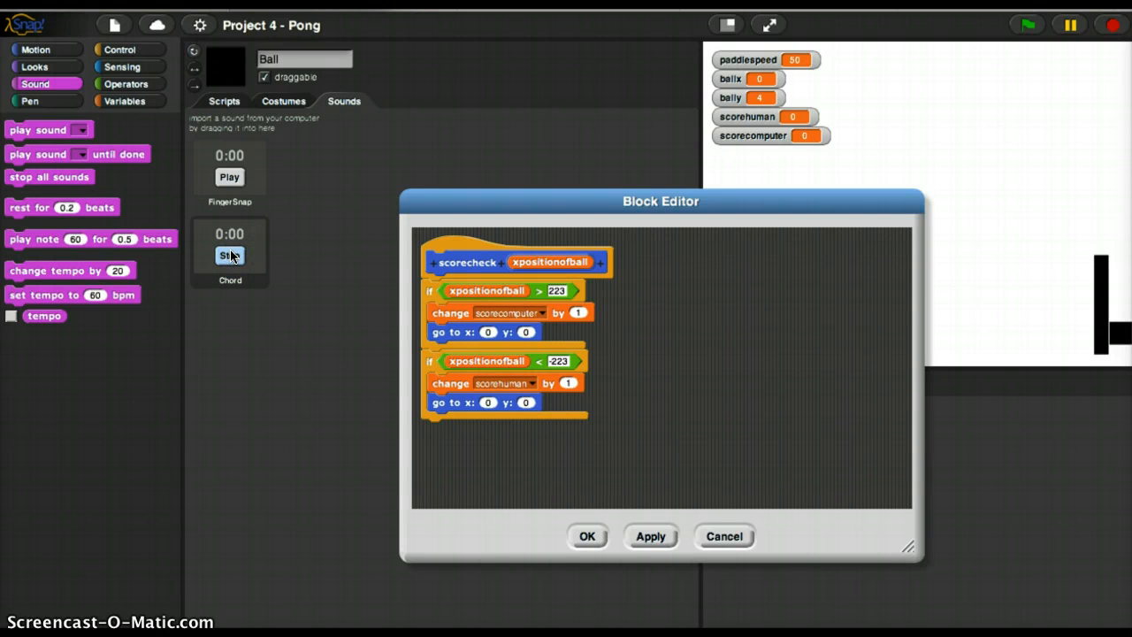
left_click(229, 255)
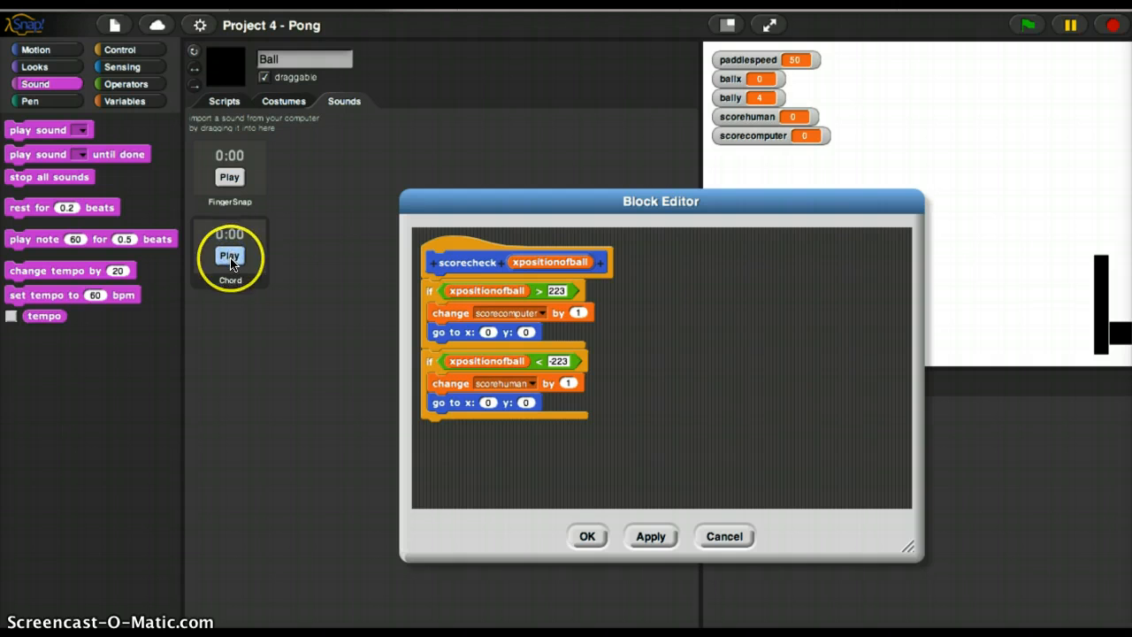
left_click(230, 254)
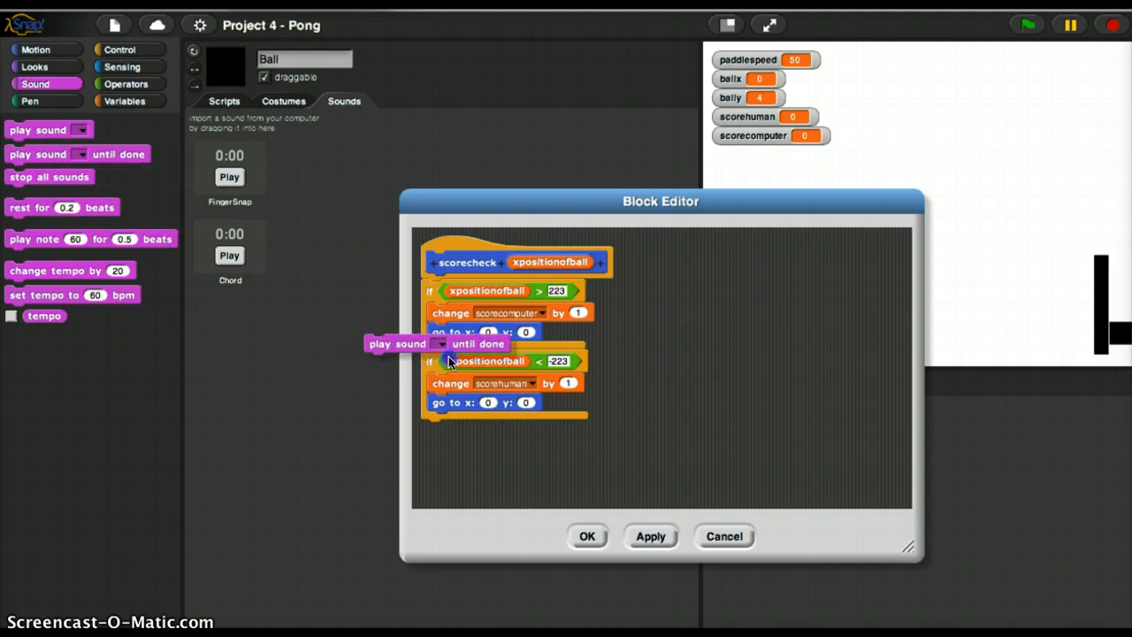
- Add 'play sound Chord until done' to both if branches and save the scorecheck definition
left_click_drag(398, 343, 469, 333)
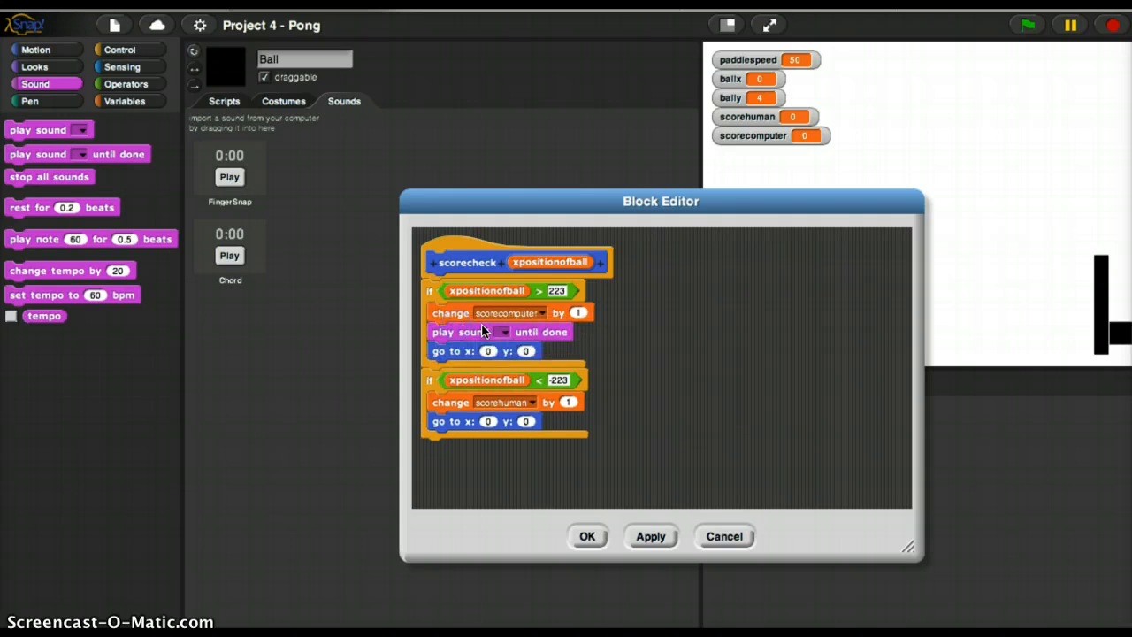
left_click(508, 332)
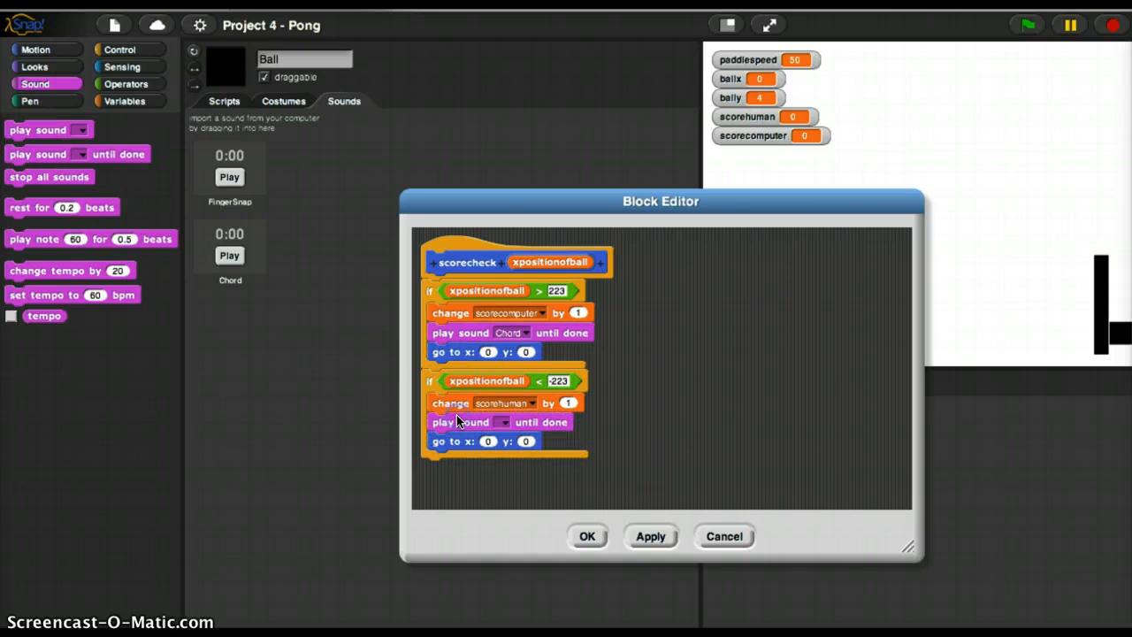
left_click(503, 421)
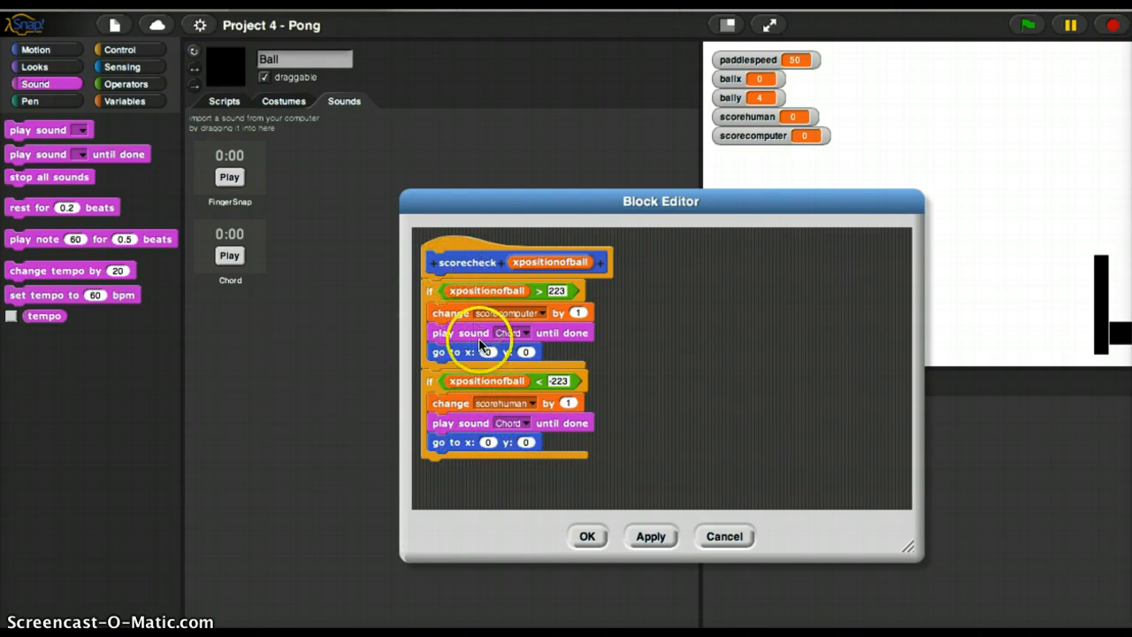
left_click(587, 536)
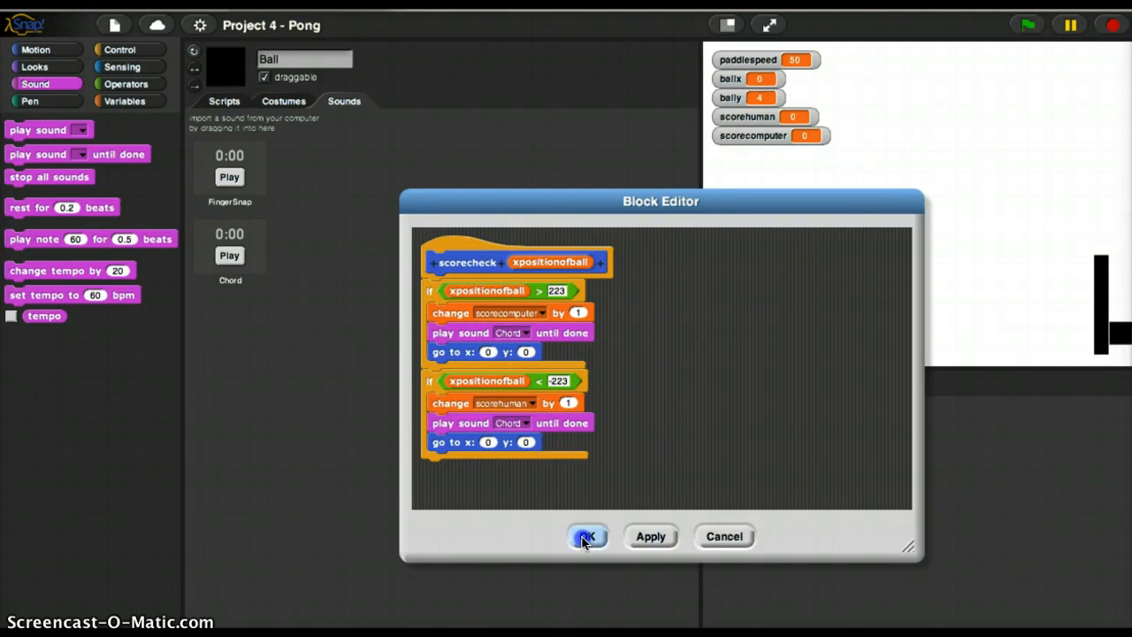
left_click(588, 536)
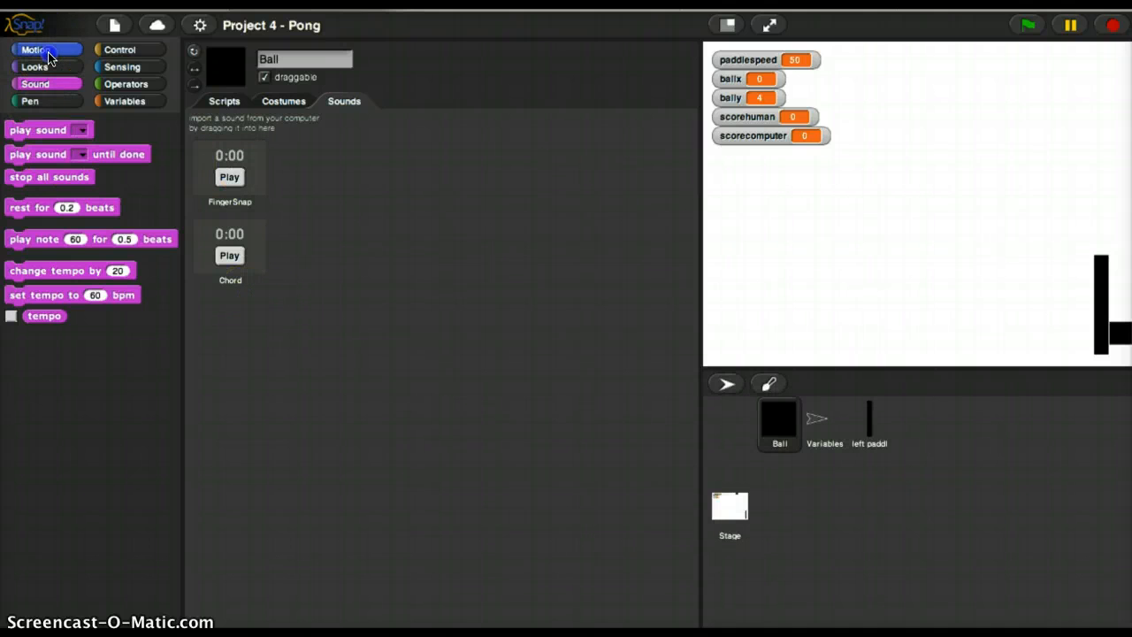
- Put scorecheck with the x position reporter at the end of the Ball's forever loop
left_click(33, 50)
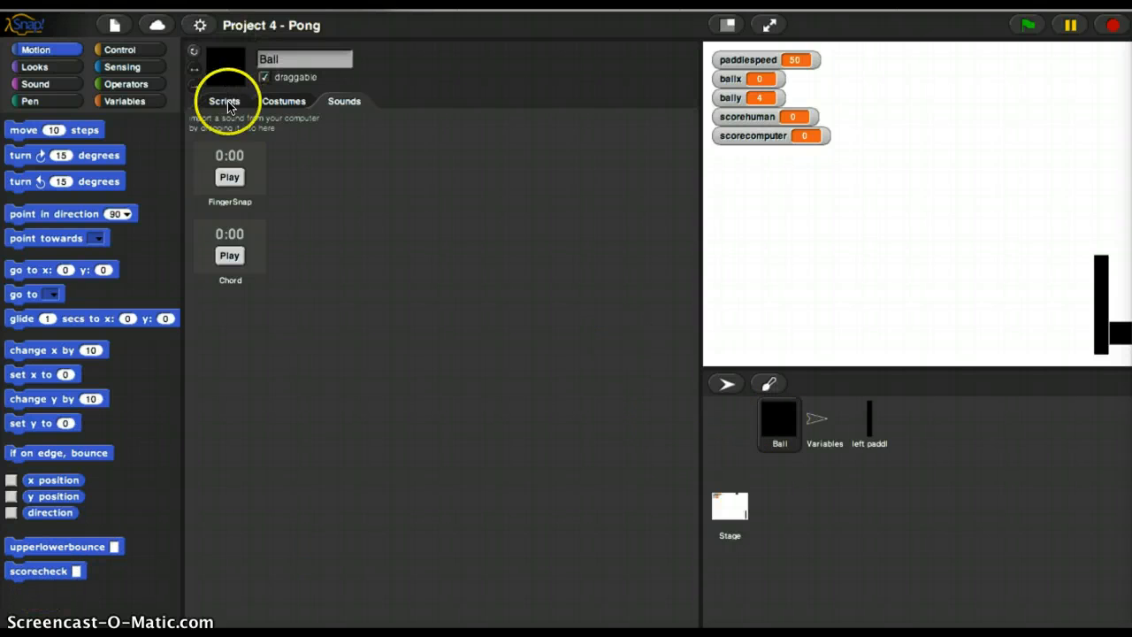
left_click(223, 101)
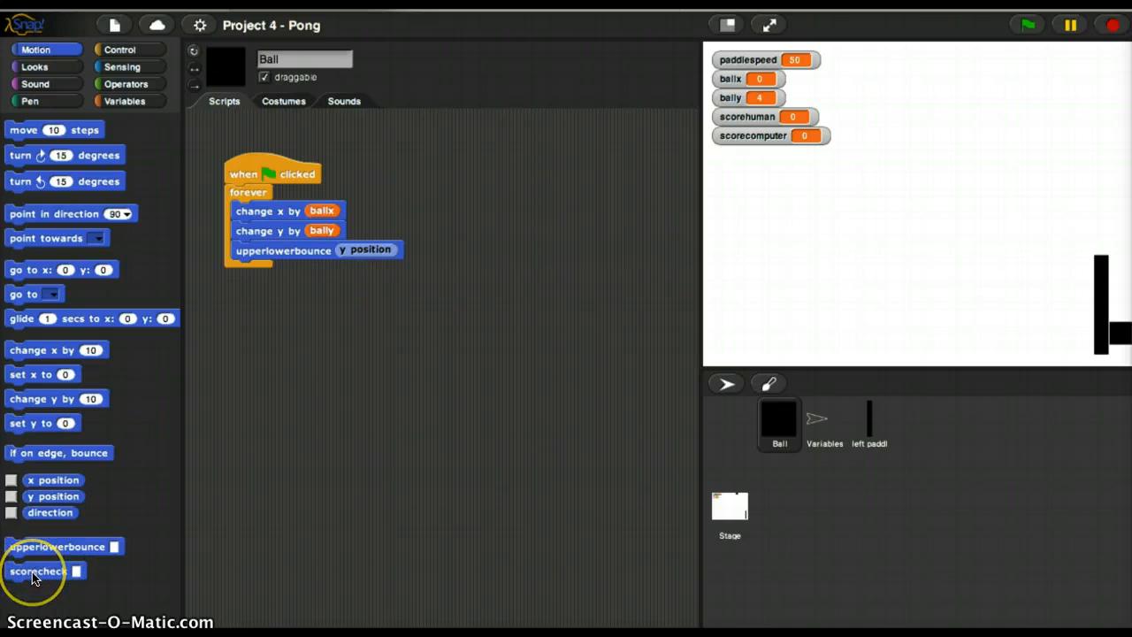
left_click_drag(36, 569, 268, 276)
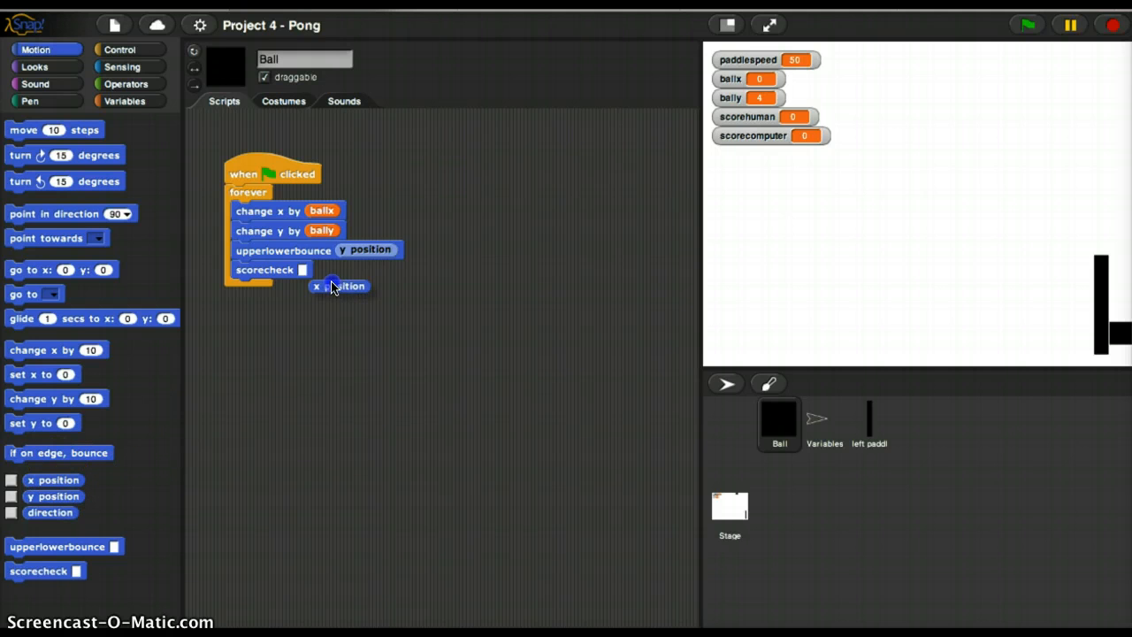
left_click_drag(339, 286, 327, 269)
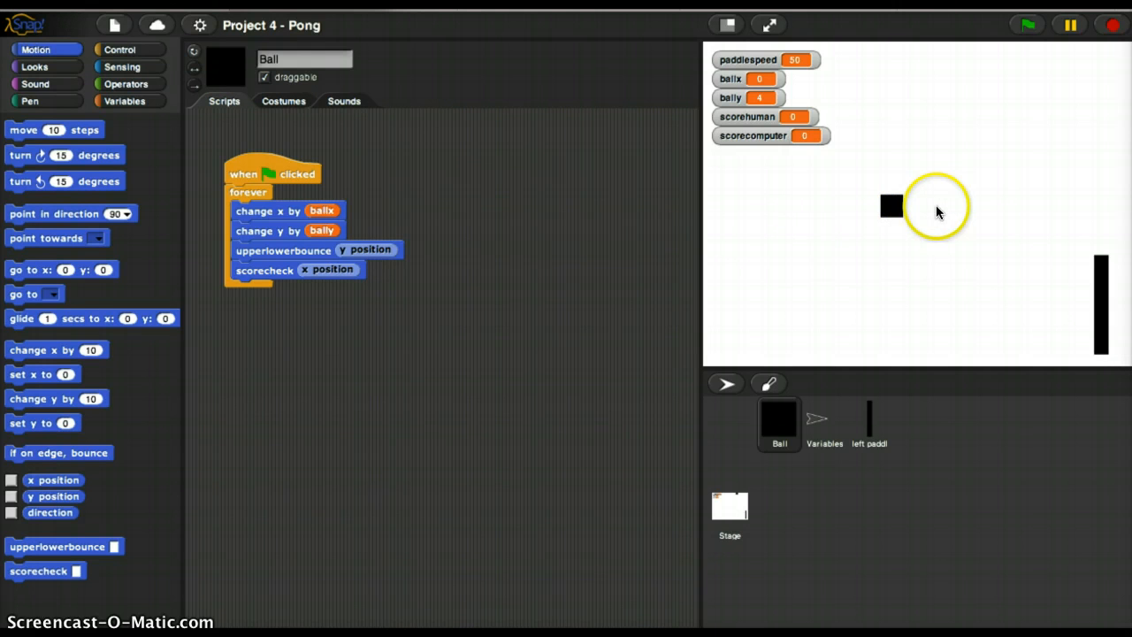
mouse_move(810, 423)
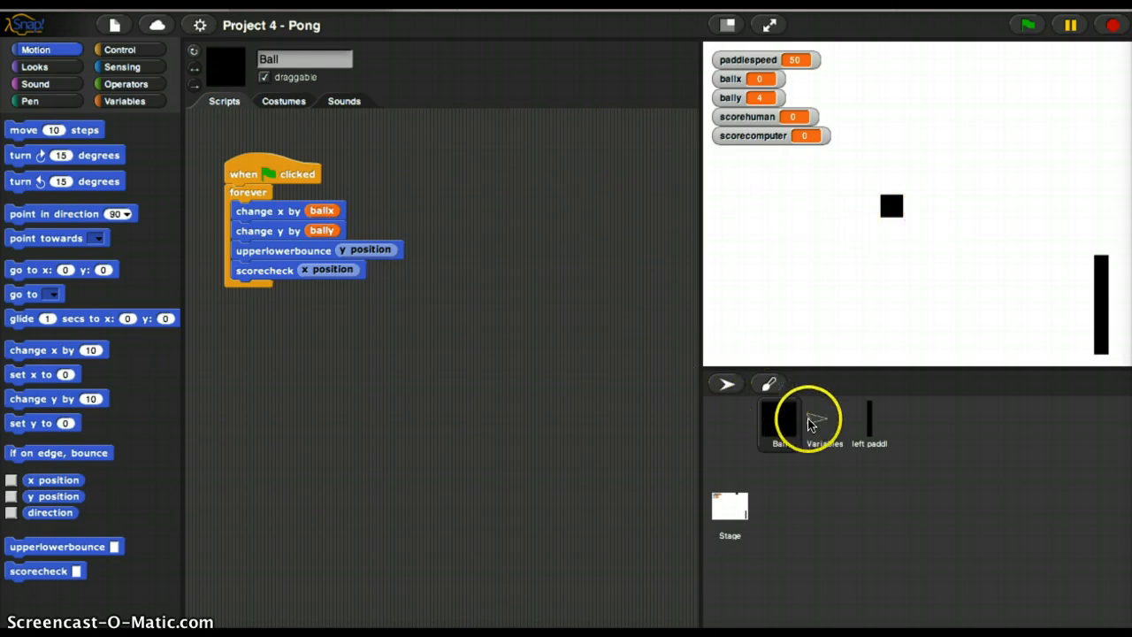
- Set ballx to 1 and run the game, then set ballx to -1 and run again
left_click(823, 421)
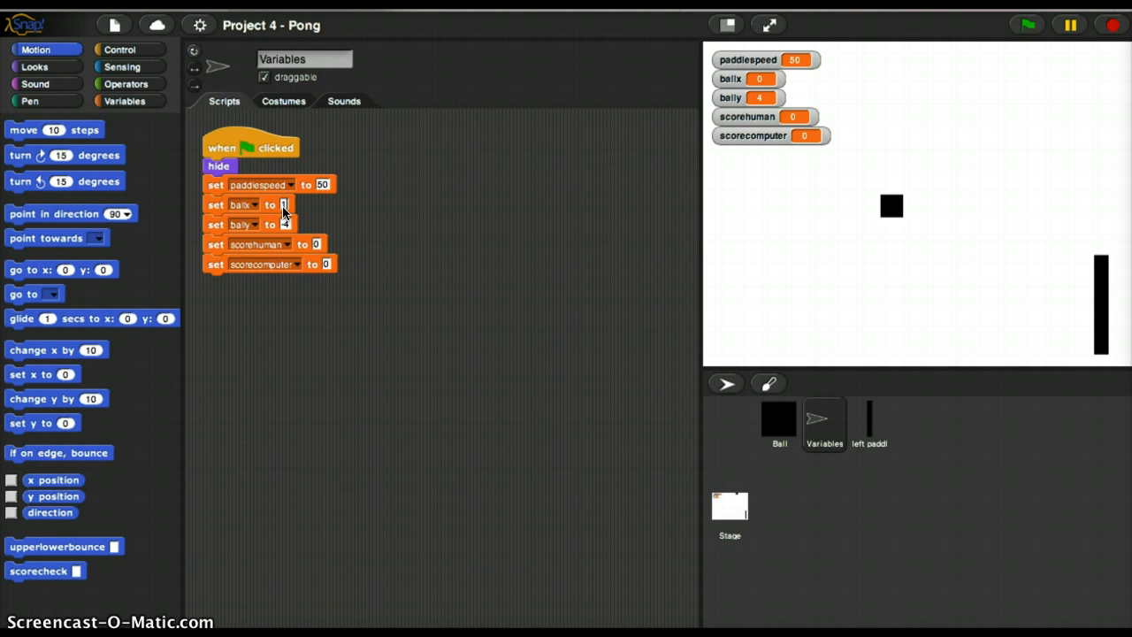
left_click(1026, 25)
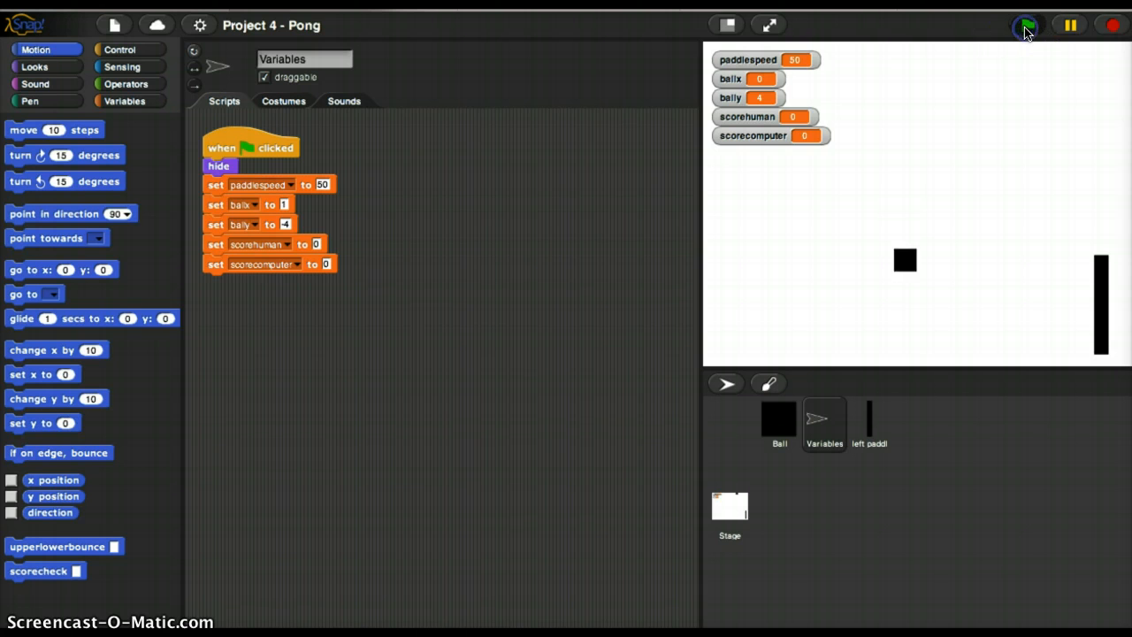
left_click(1026, 25)
type("-1")
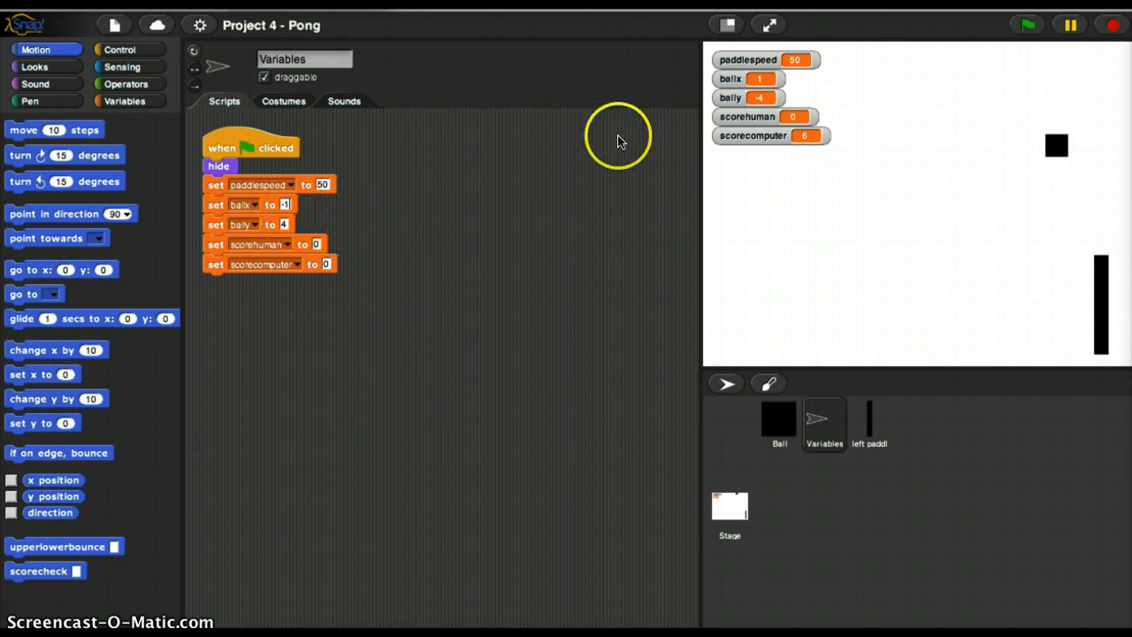
left_click(1026, 25)
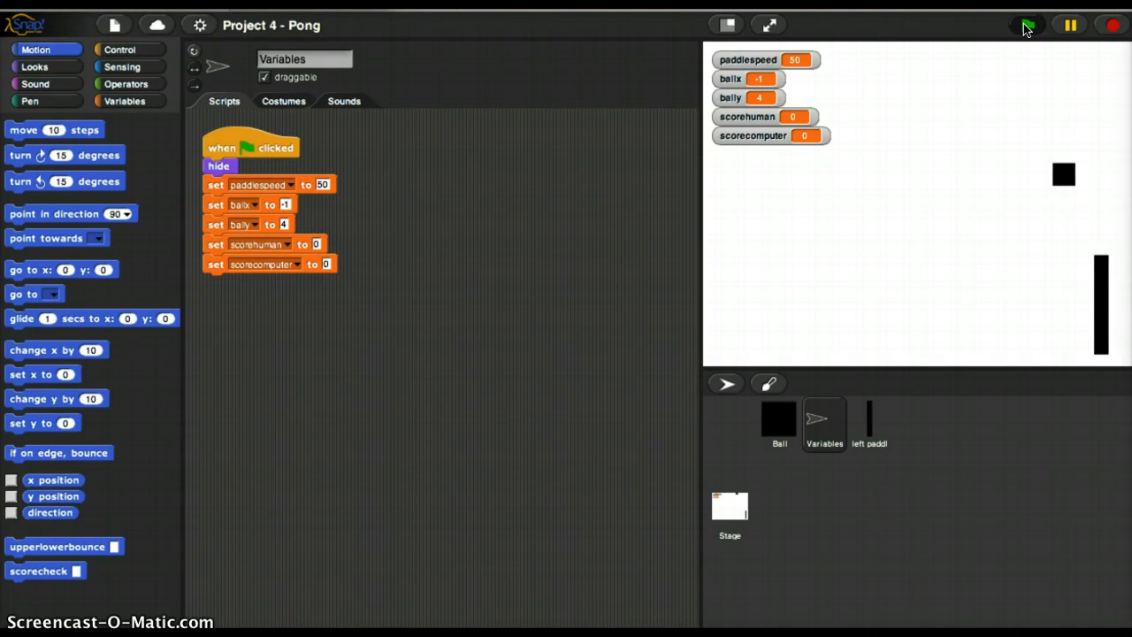
left_click(1026, 25)
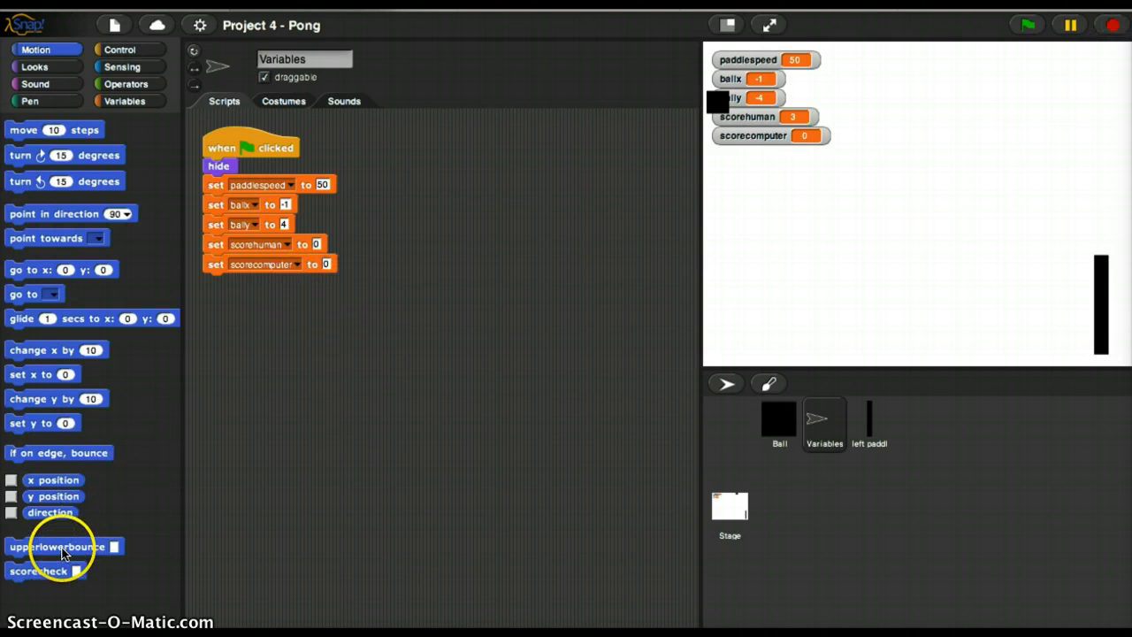
right_click(57, 545)
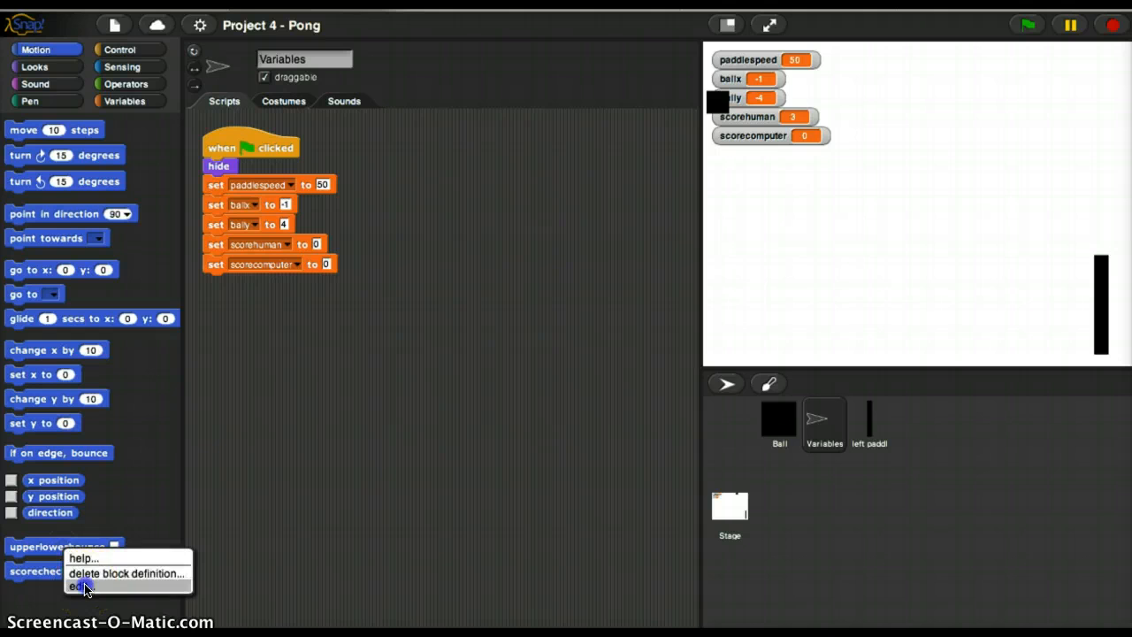
left_click(72, 585)
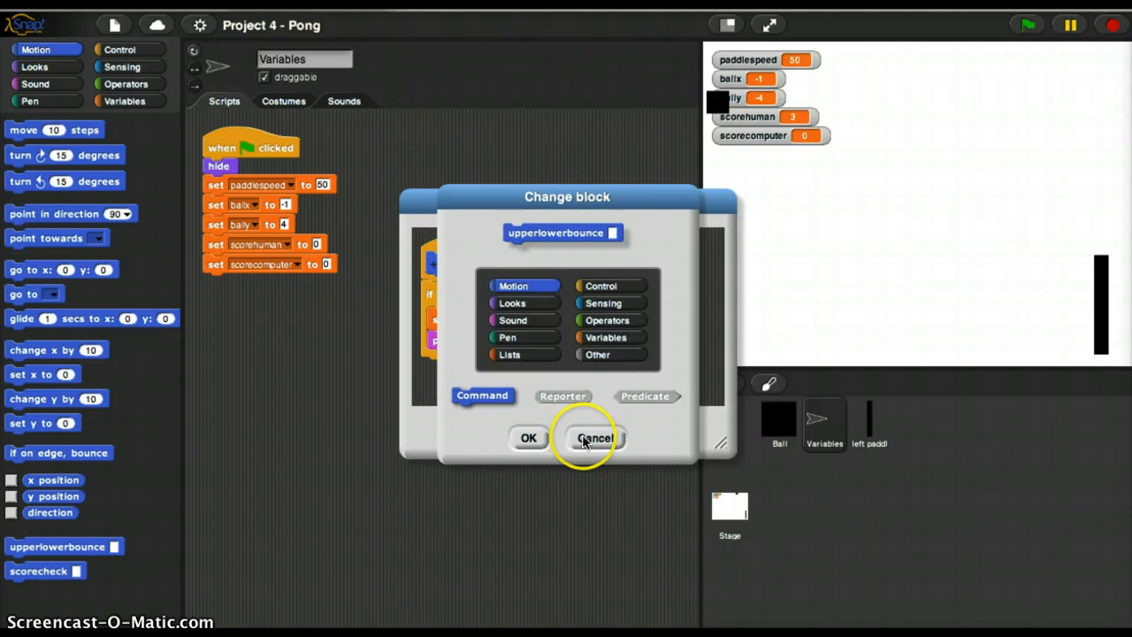
left_click(594, 439)
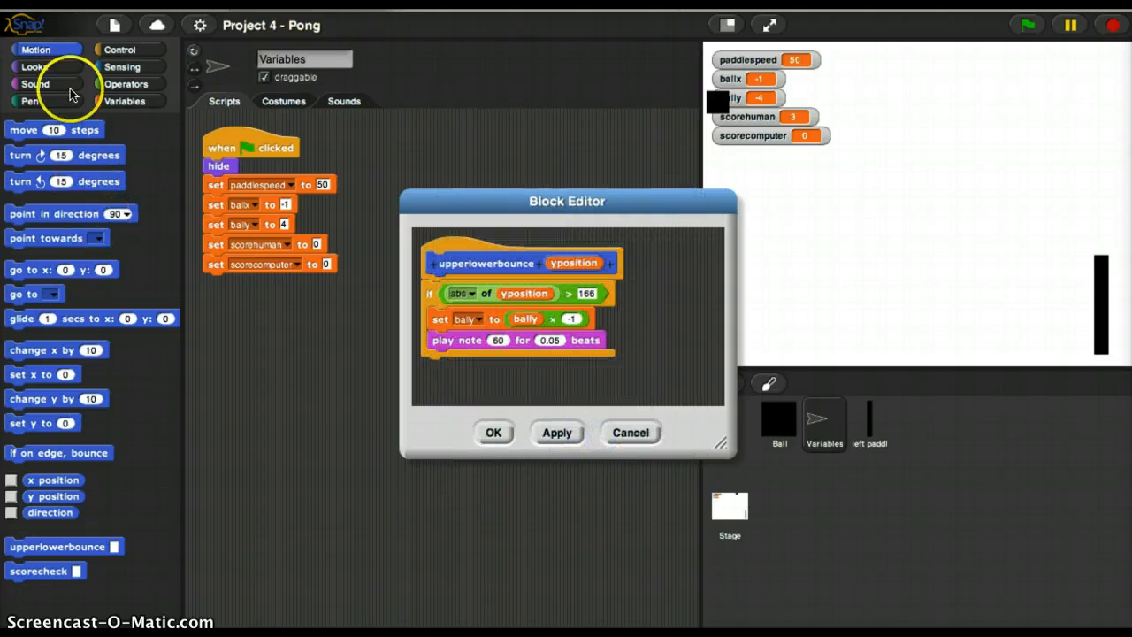
left_click(36, 83)
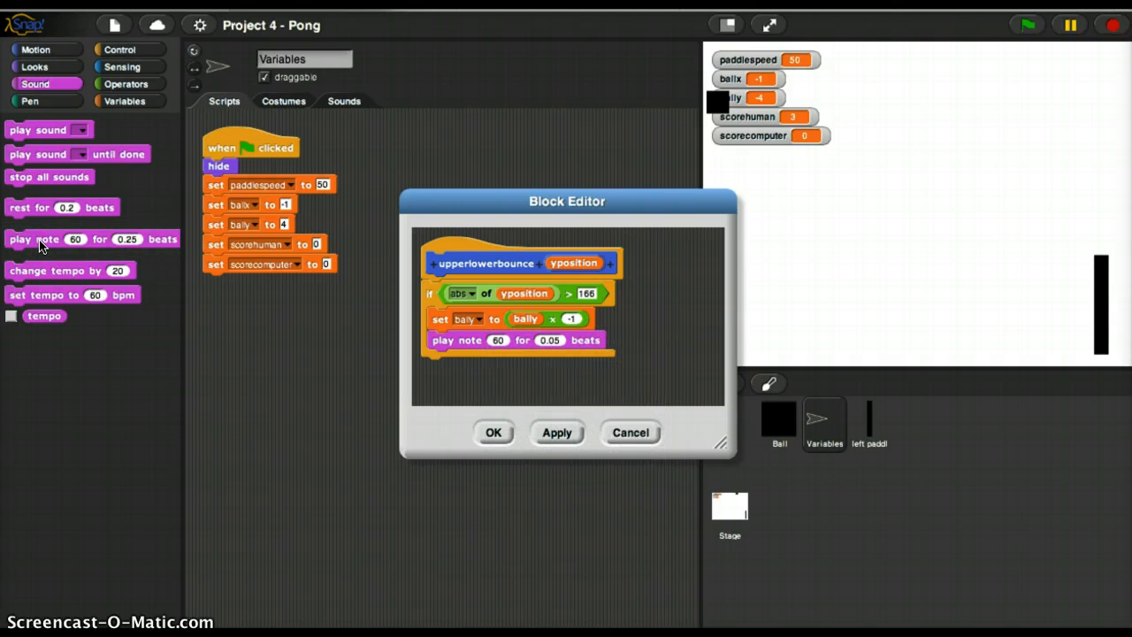
left_click(494, 432)
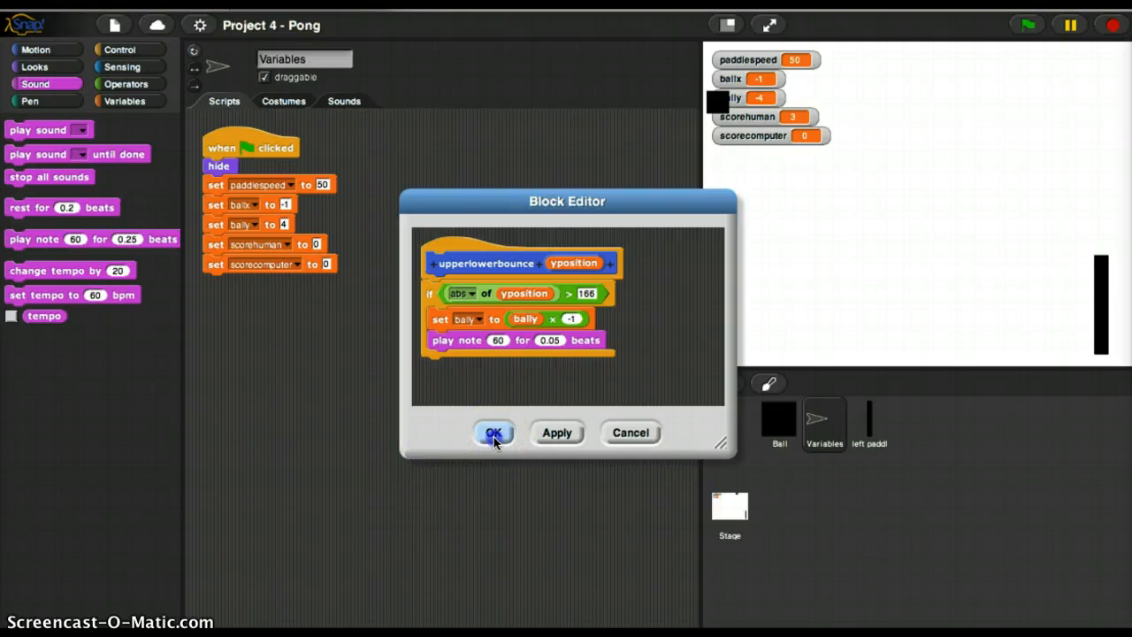
left_click(493, 432)
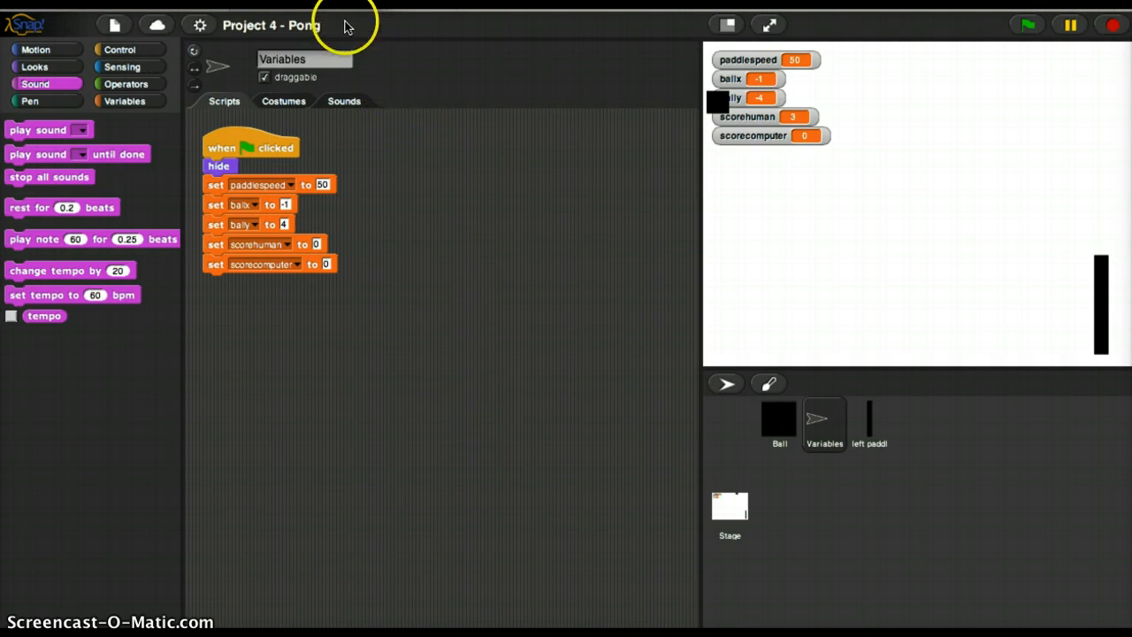